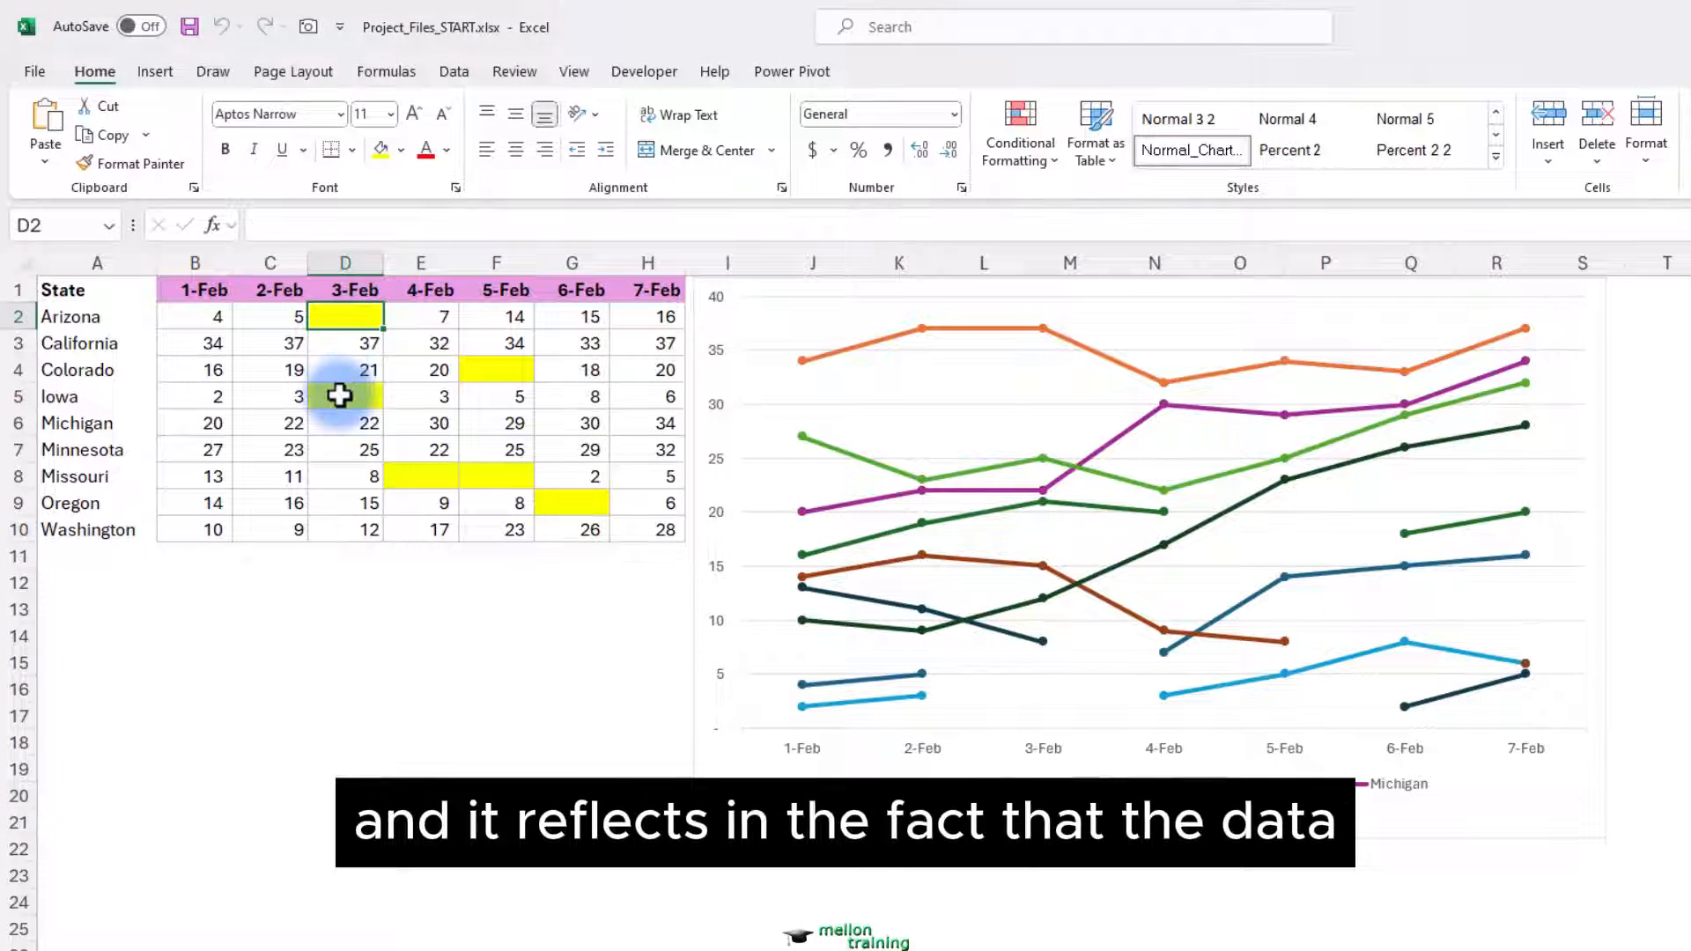
Step: Right-click the state line chart's plot area to show its context options
{"action": "left_click", "coordinate": [496, 476]}
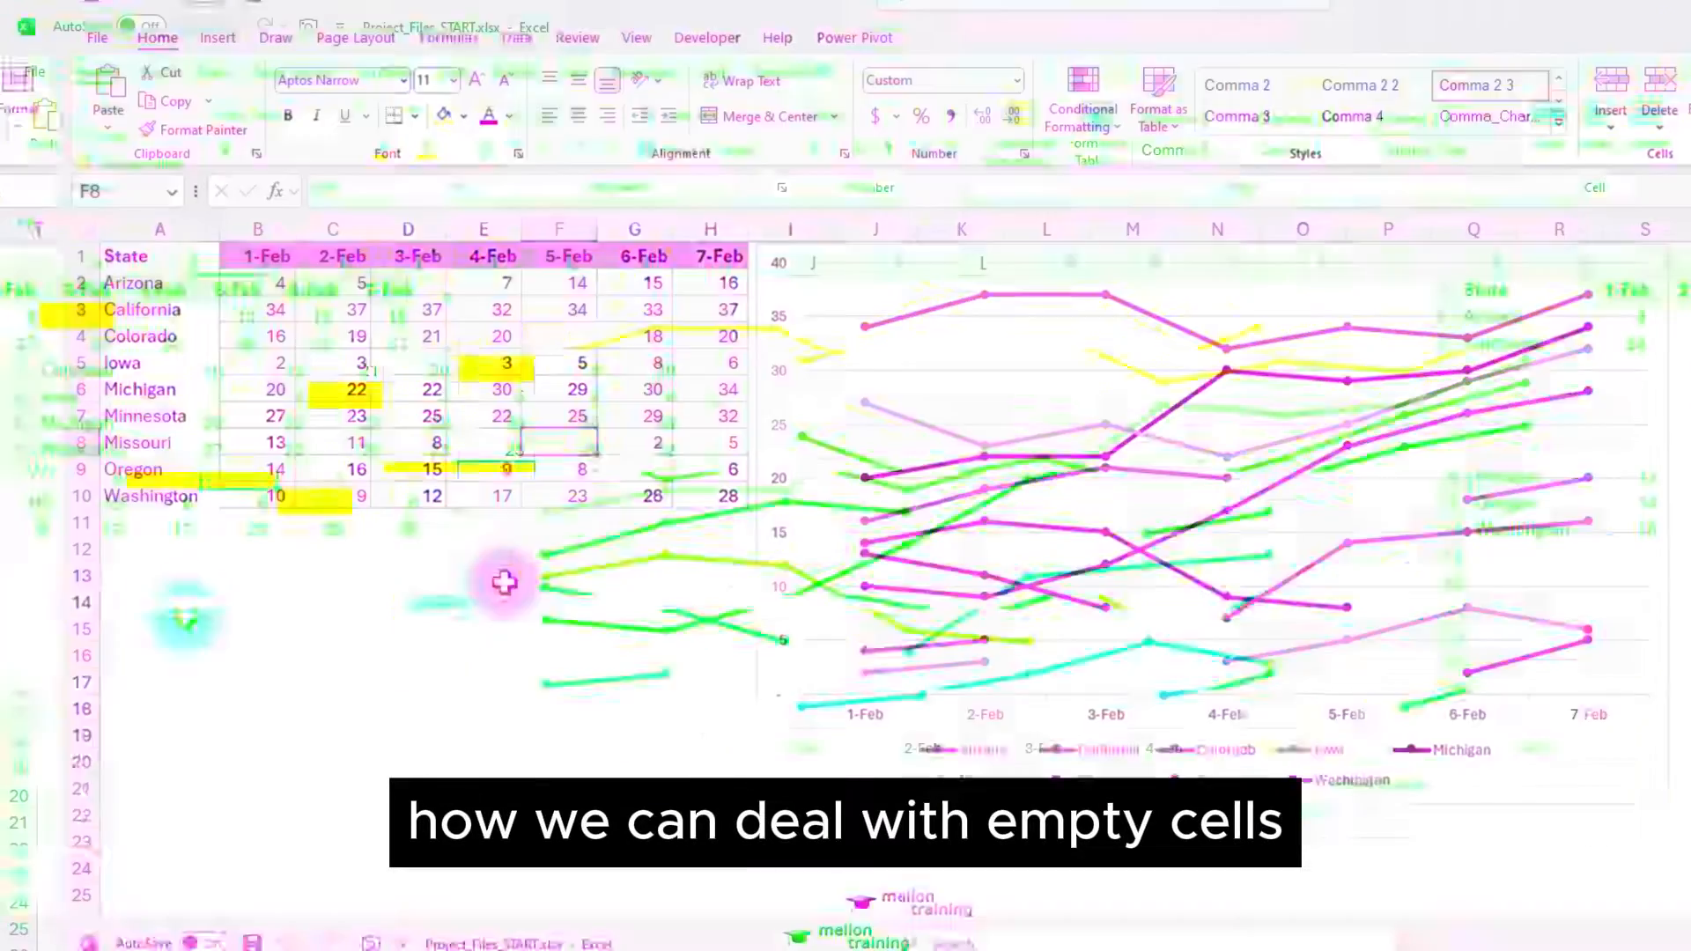
{"action": "right_click", "coordinate": [1014, 404]}
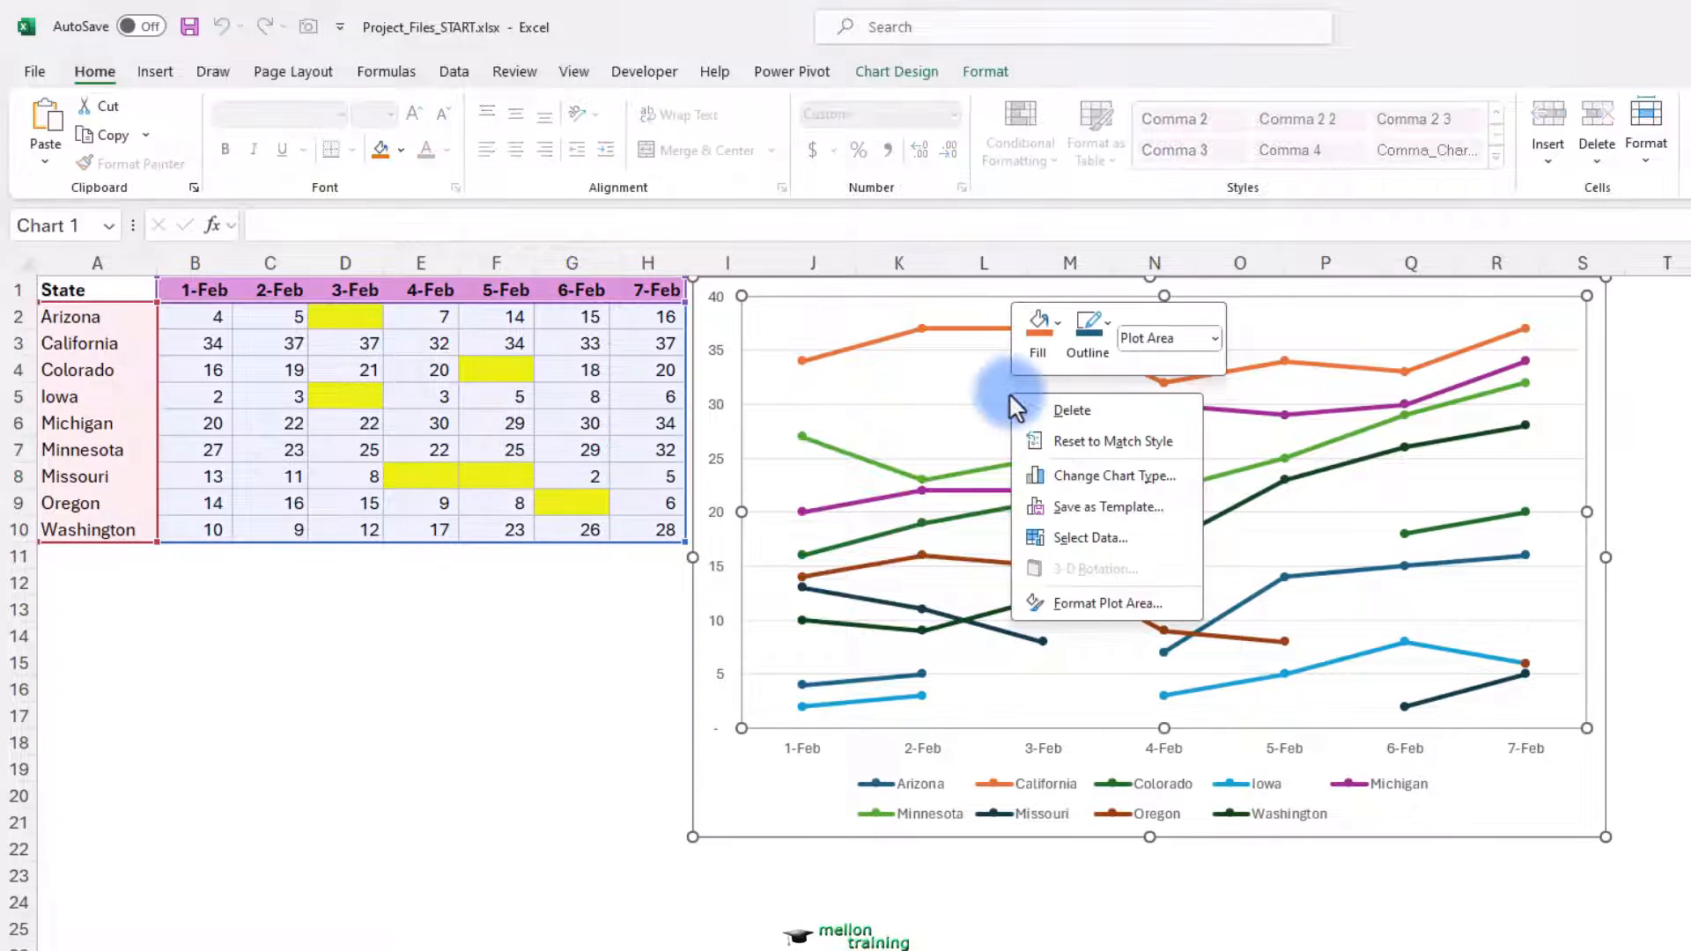
{"action": "mouse_move", "coordinate": [1108, 553]}
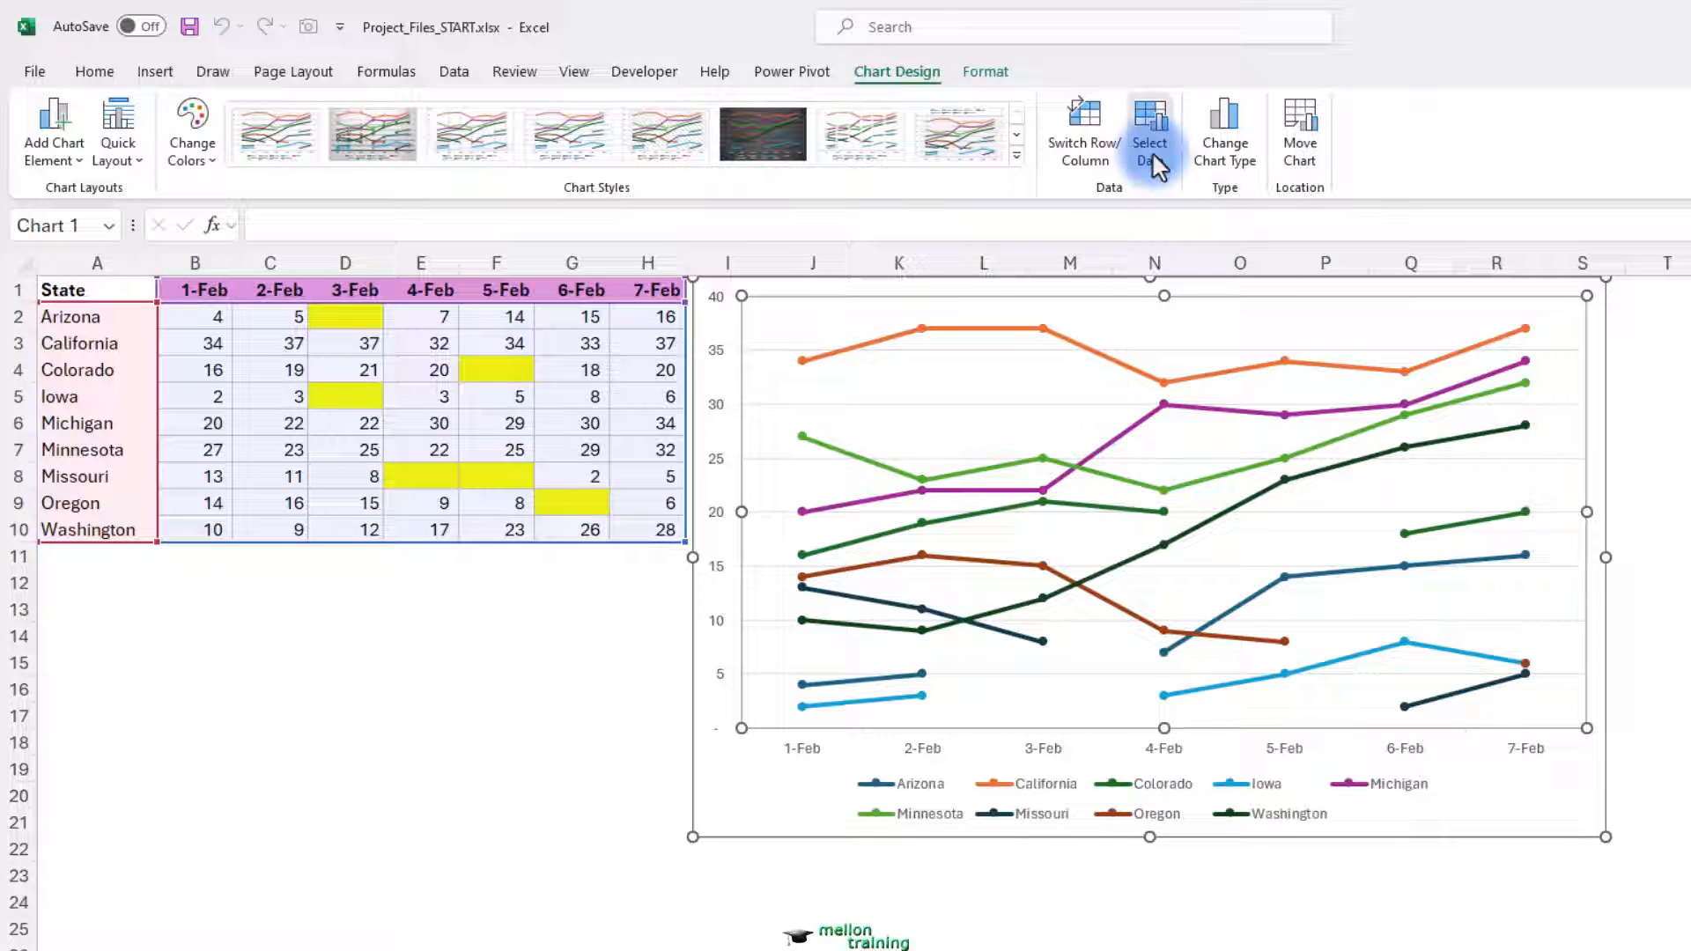
Step: Open Select Data for the state line chart
{"action": "left_click", "coordinate": [1150, 124]}
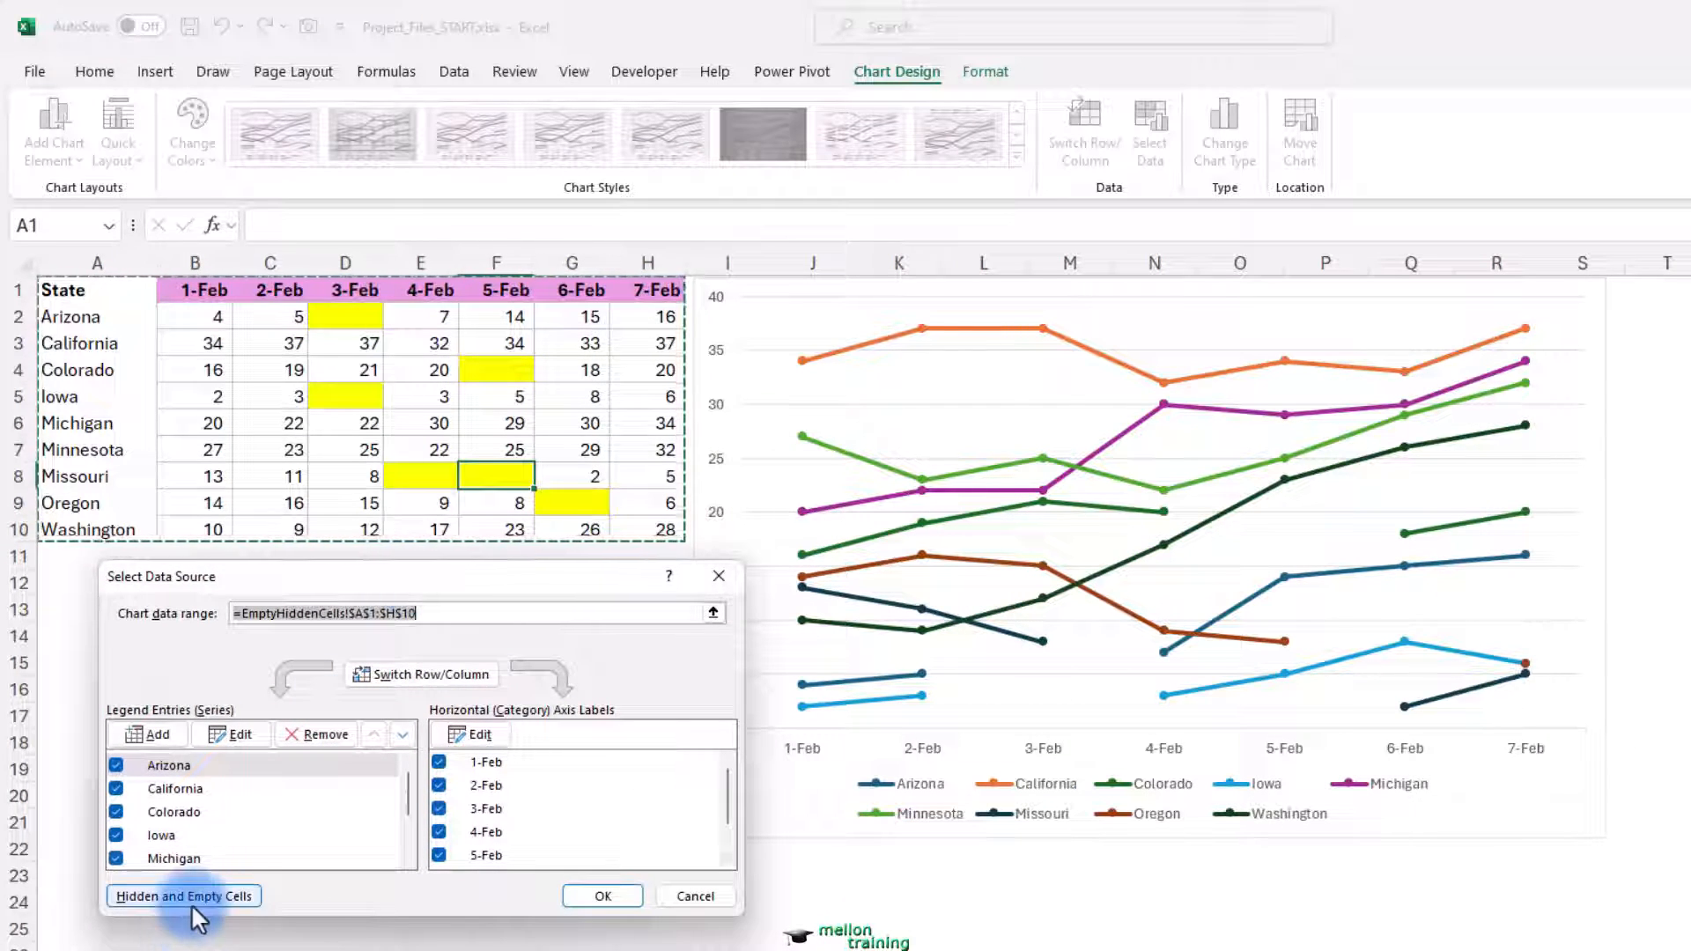
Step: In Hidden and Empty Cells settings, show empty cells as Zero
{"action": "left_click", "coordinate": [183, 895]}
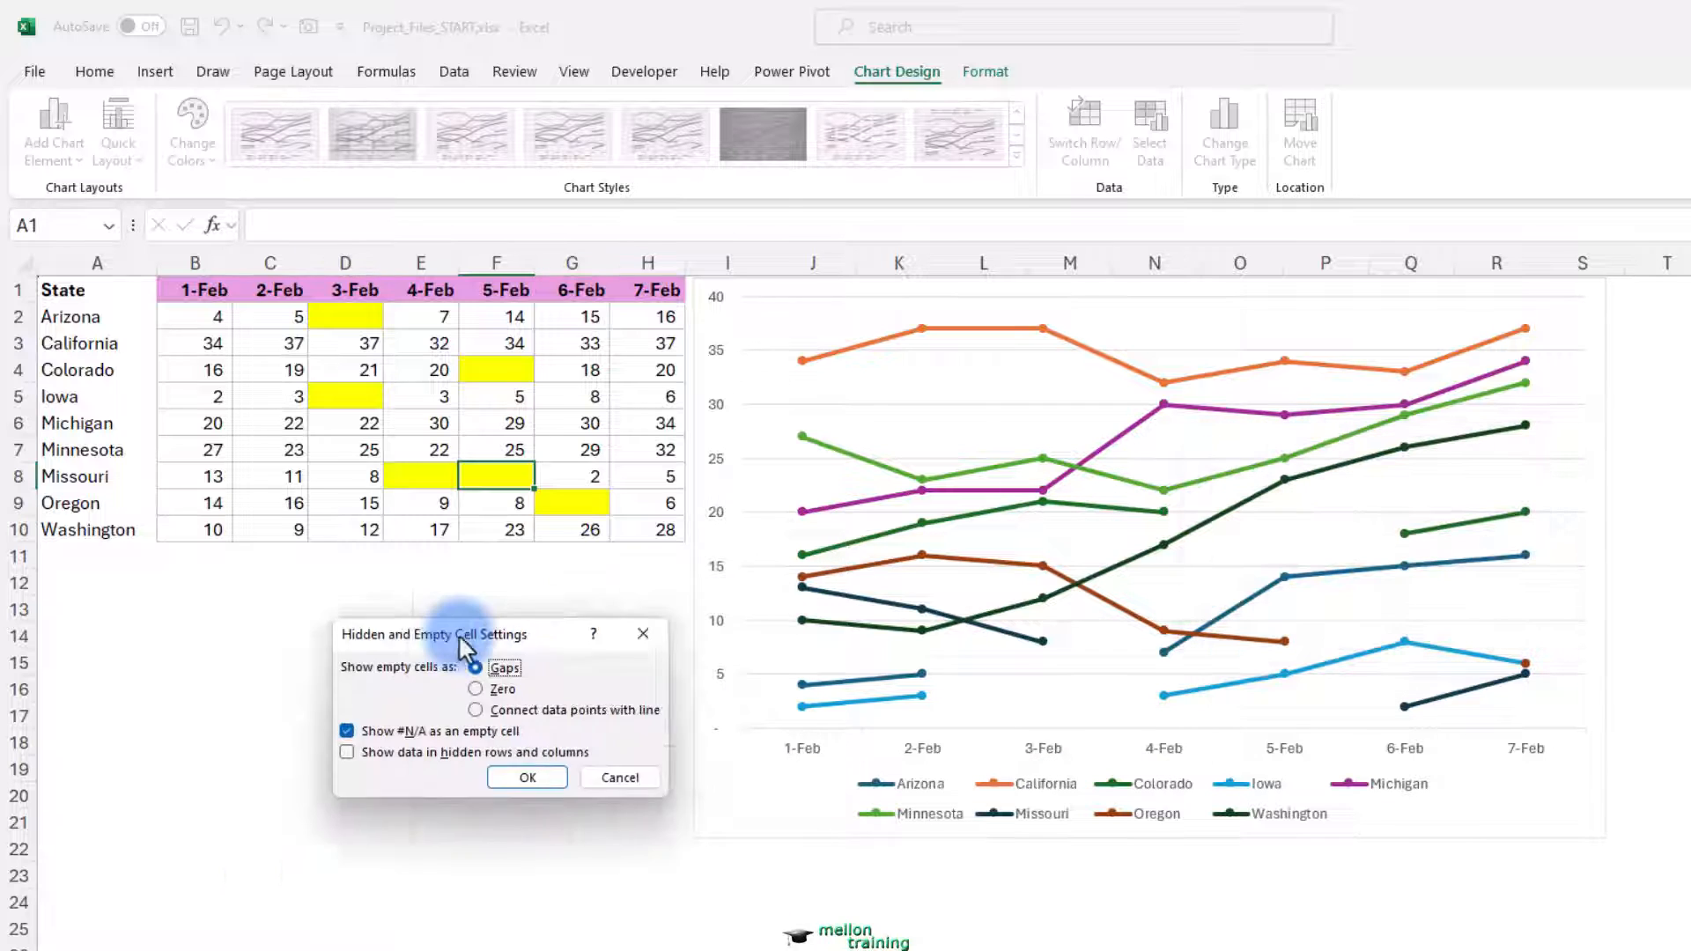
{"action": "left_click_drag", "start_coordinate": [435, 635], "coordinate": [302, 607]}
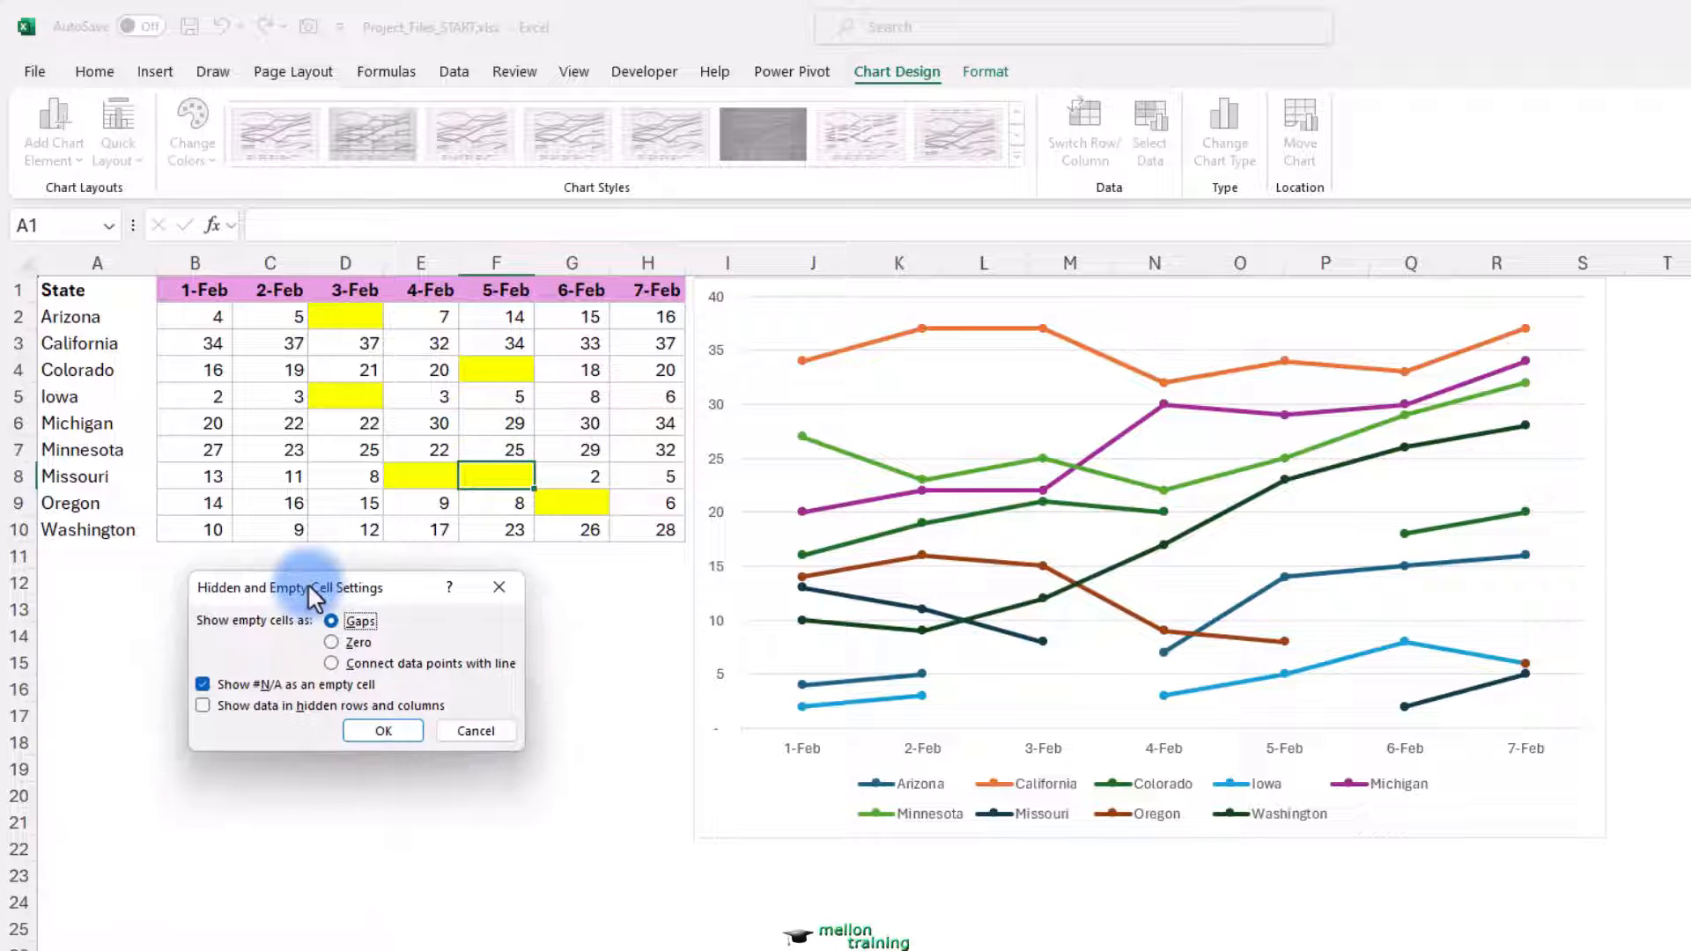
{"action": "mouse_move", "coordinate": [1095, 674]}
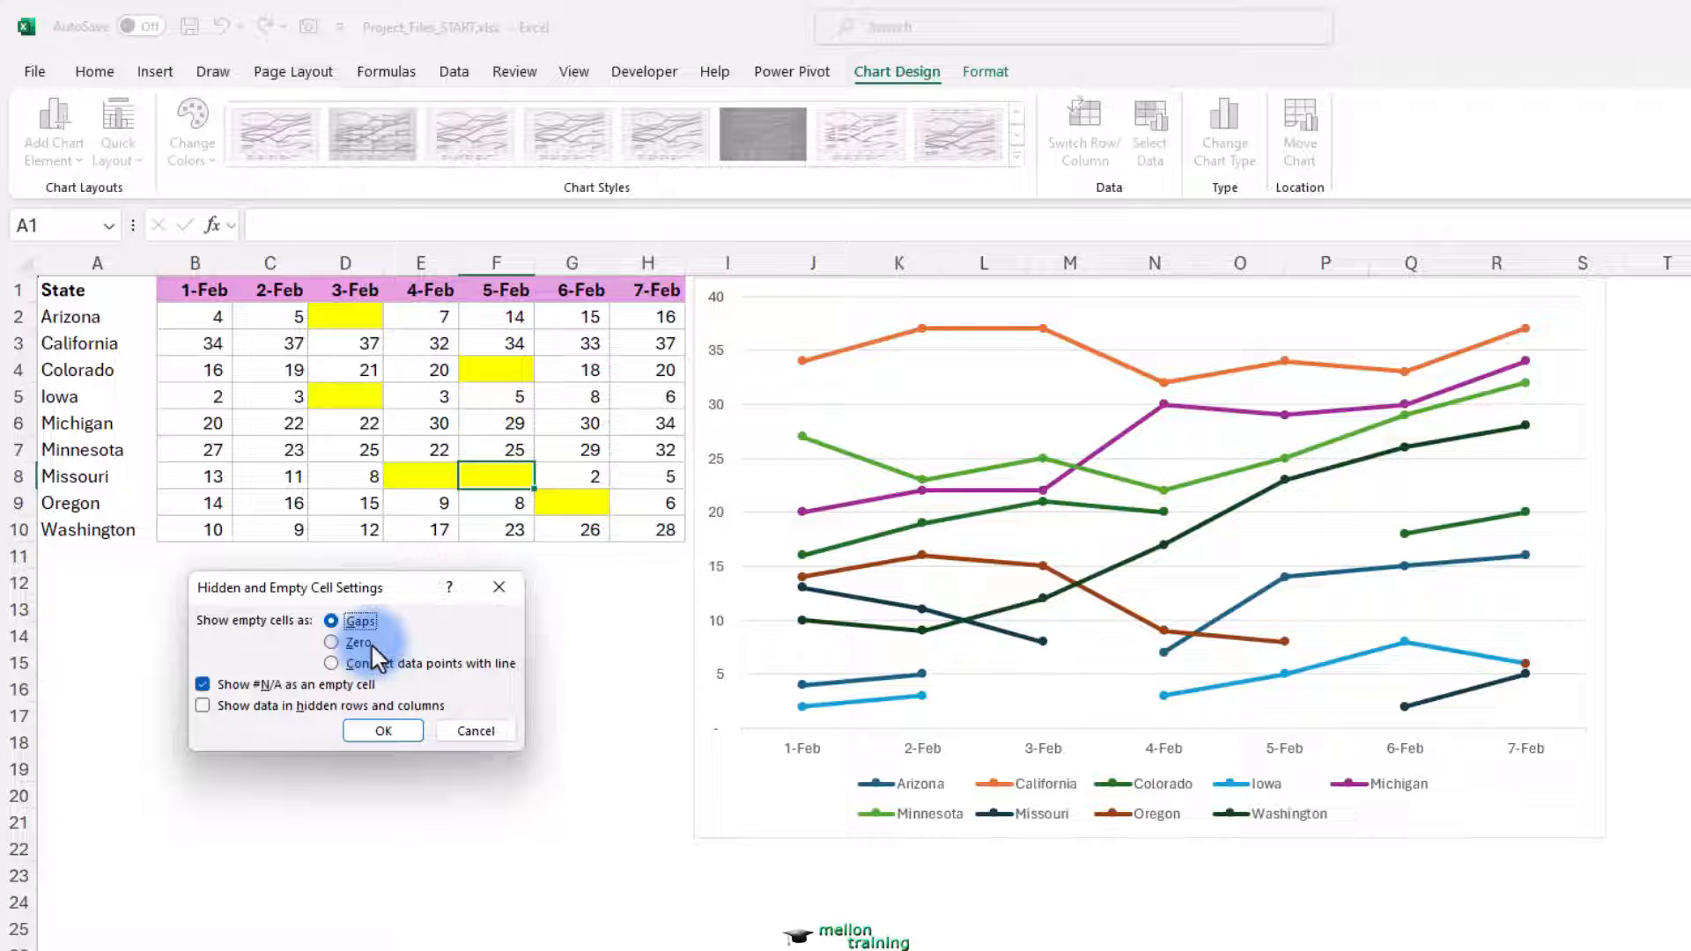
{"action": "left_click", "coordinate": [332, 642]}
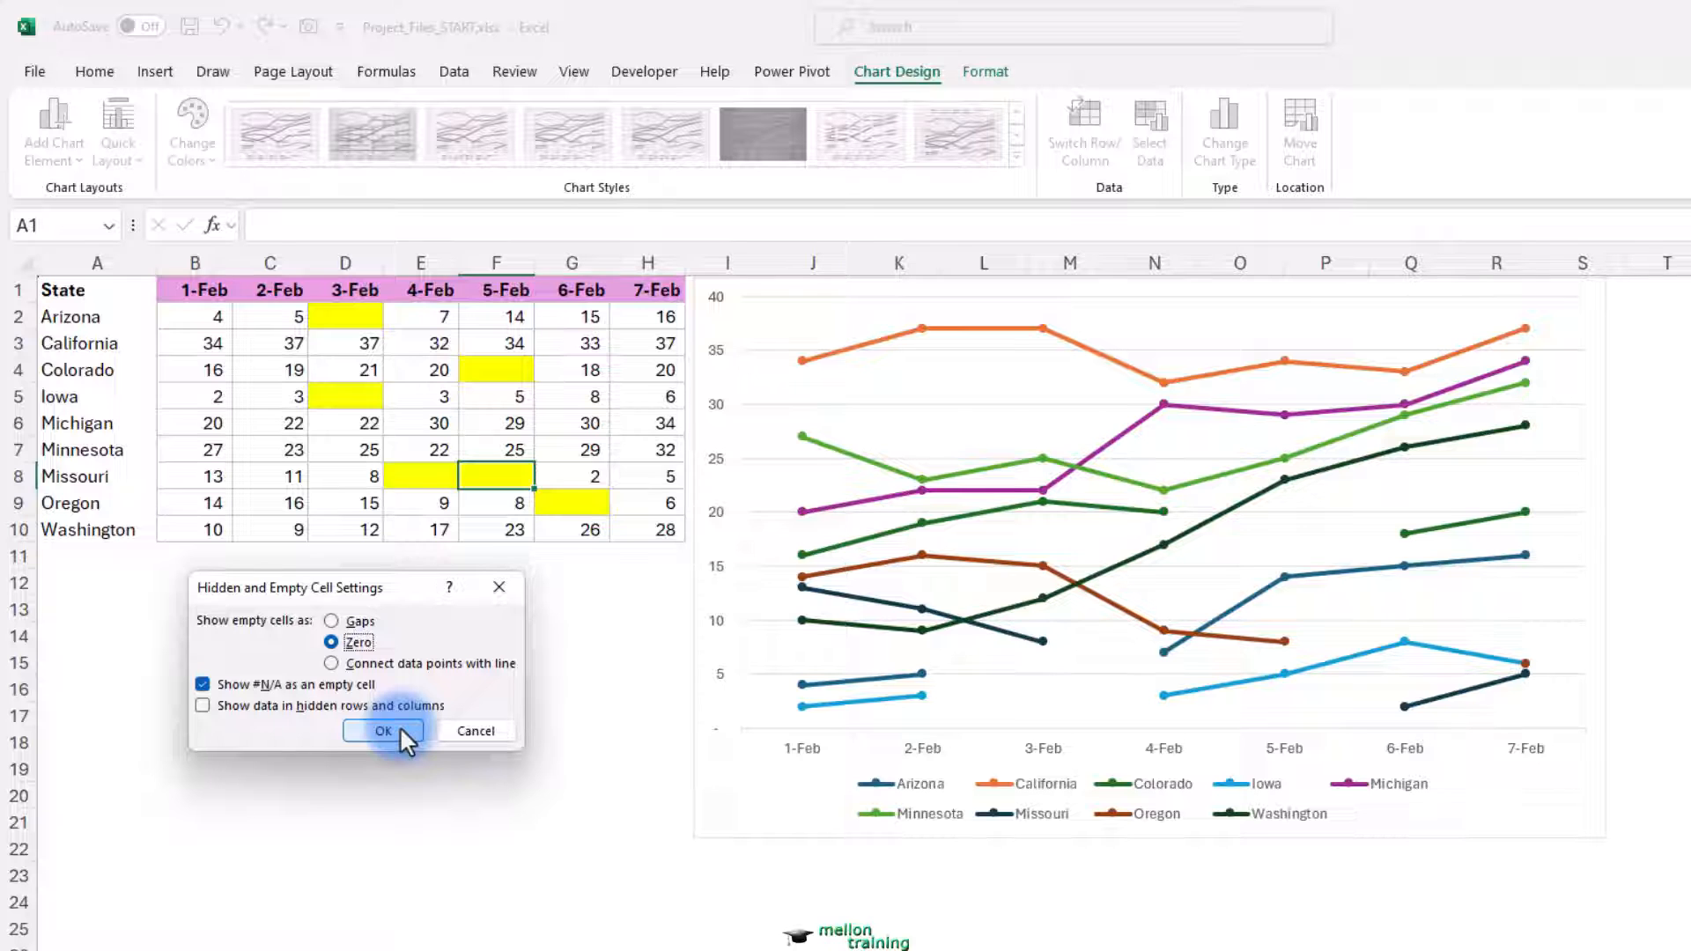
{"action": "left_click", "coordinate": [384, 731]}
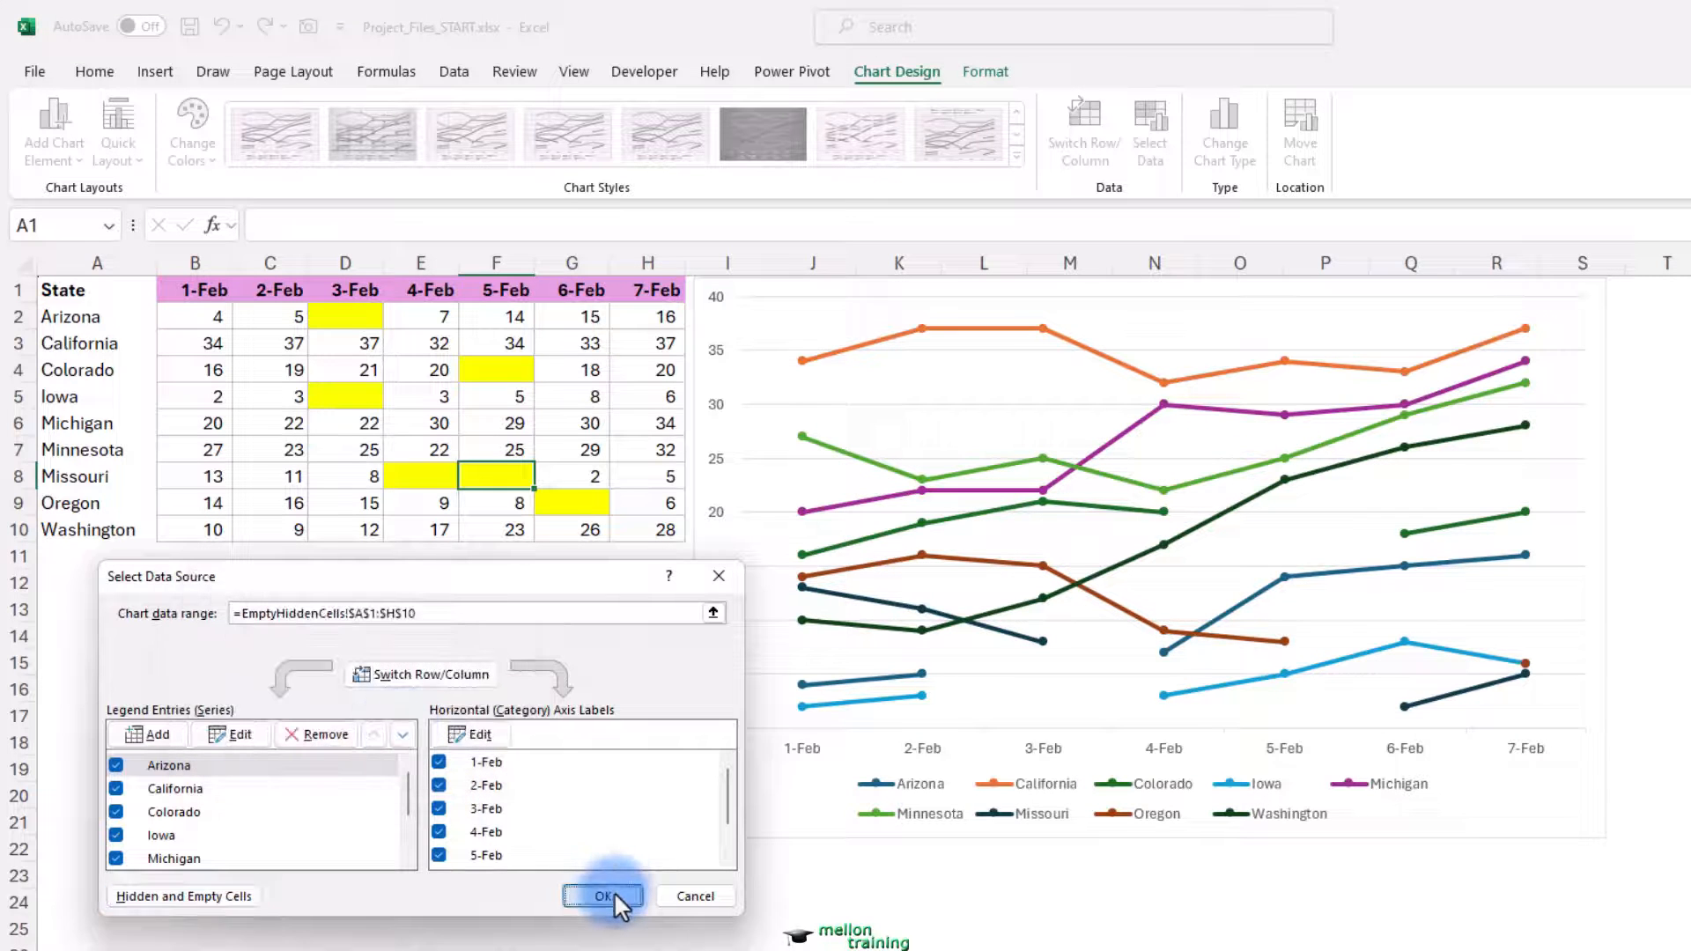
Step: Apply the Select Data Source changes so blank cells plot as zero
{"action": "left_click", "coordinate": [604, 897]}
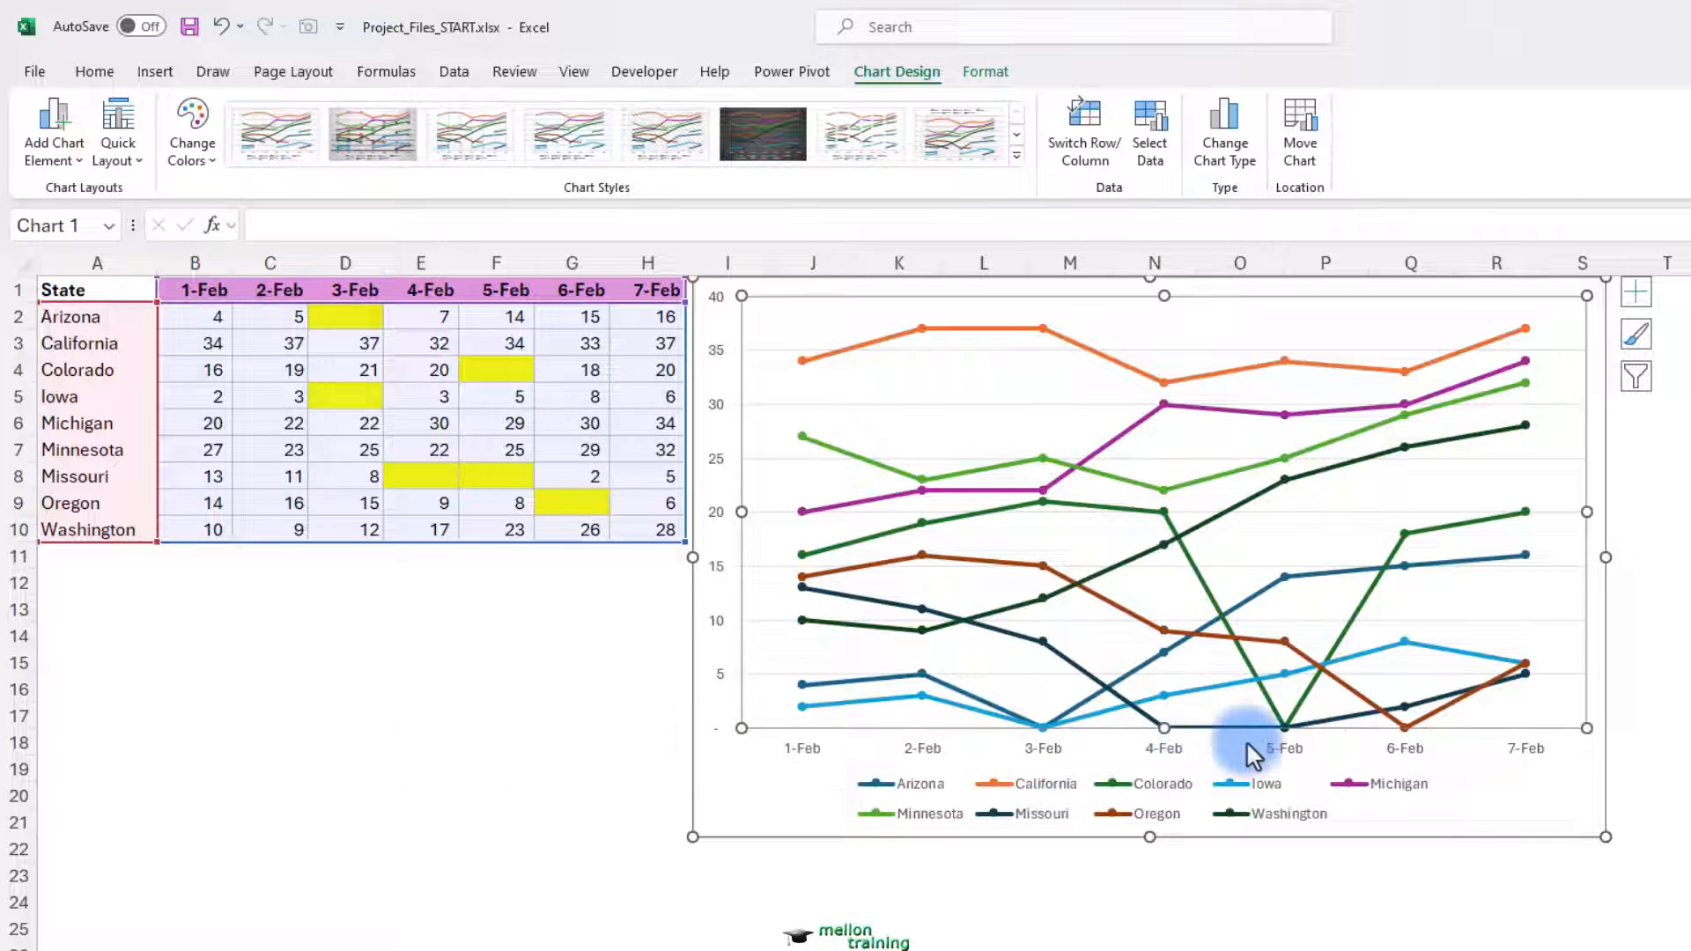
{"action": "mouse_move", "coordinate": [412, 703]}
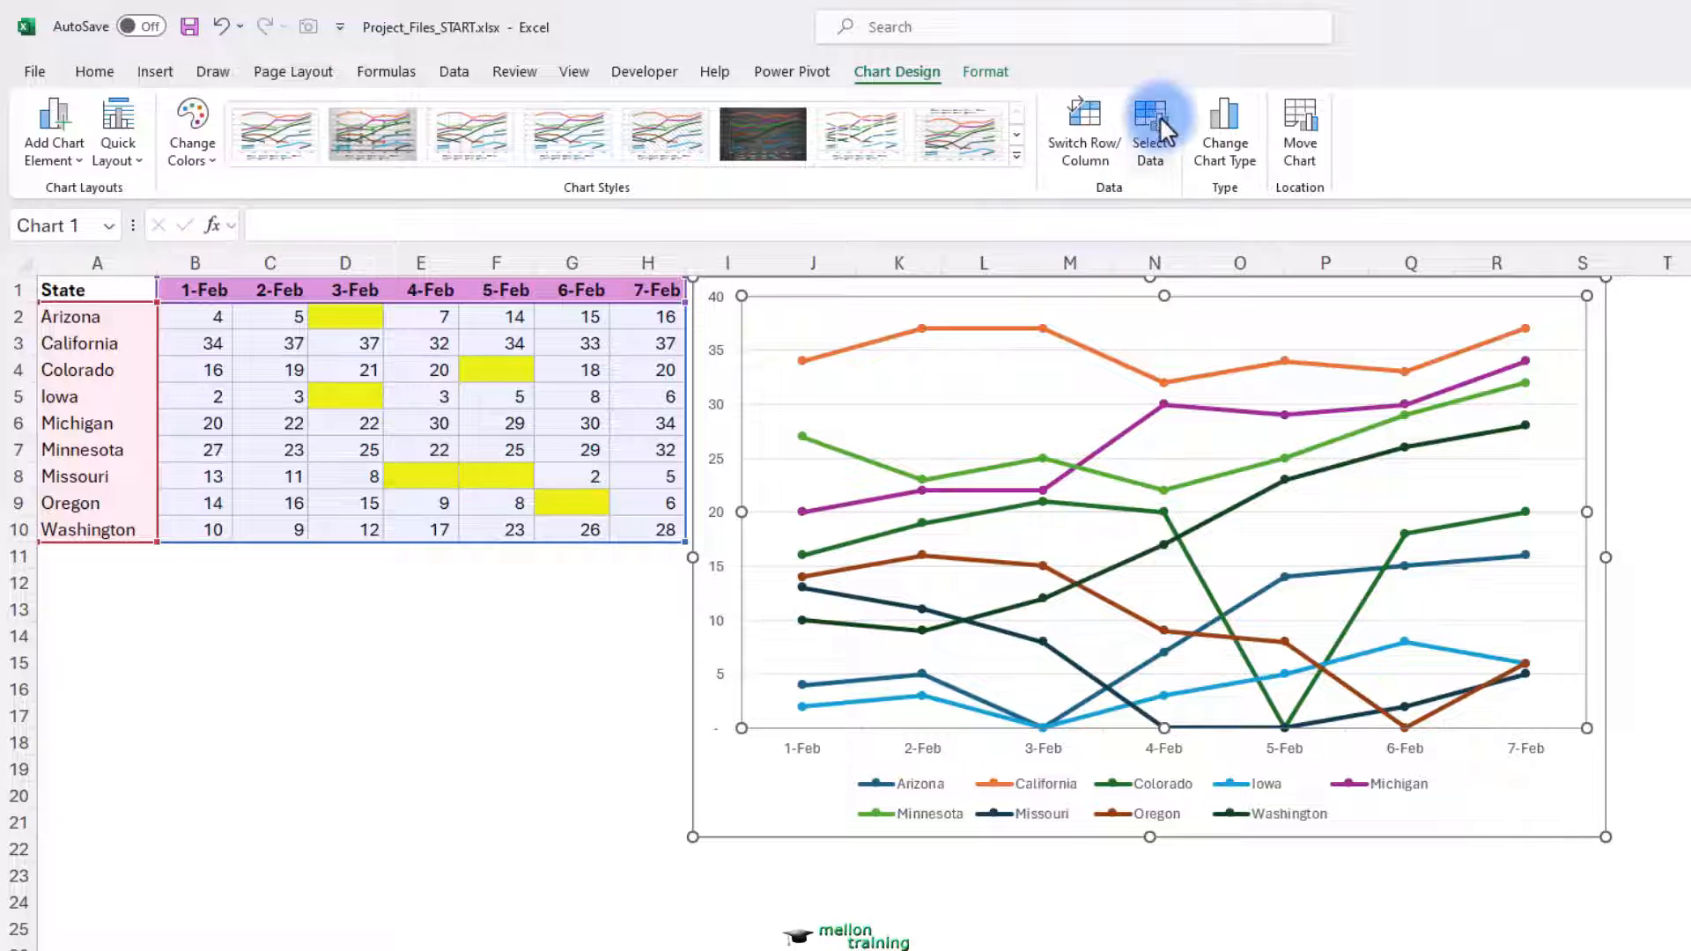
Step: Change the Hidden and Empty Cells setting to 'Connect data points with line'
{"action": "left_click", "coordinate": [1149, 127]}
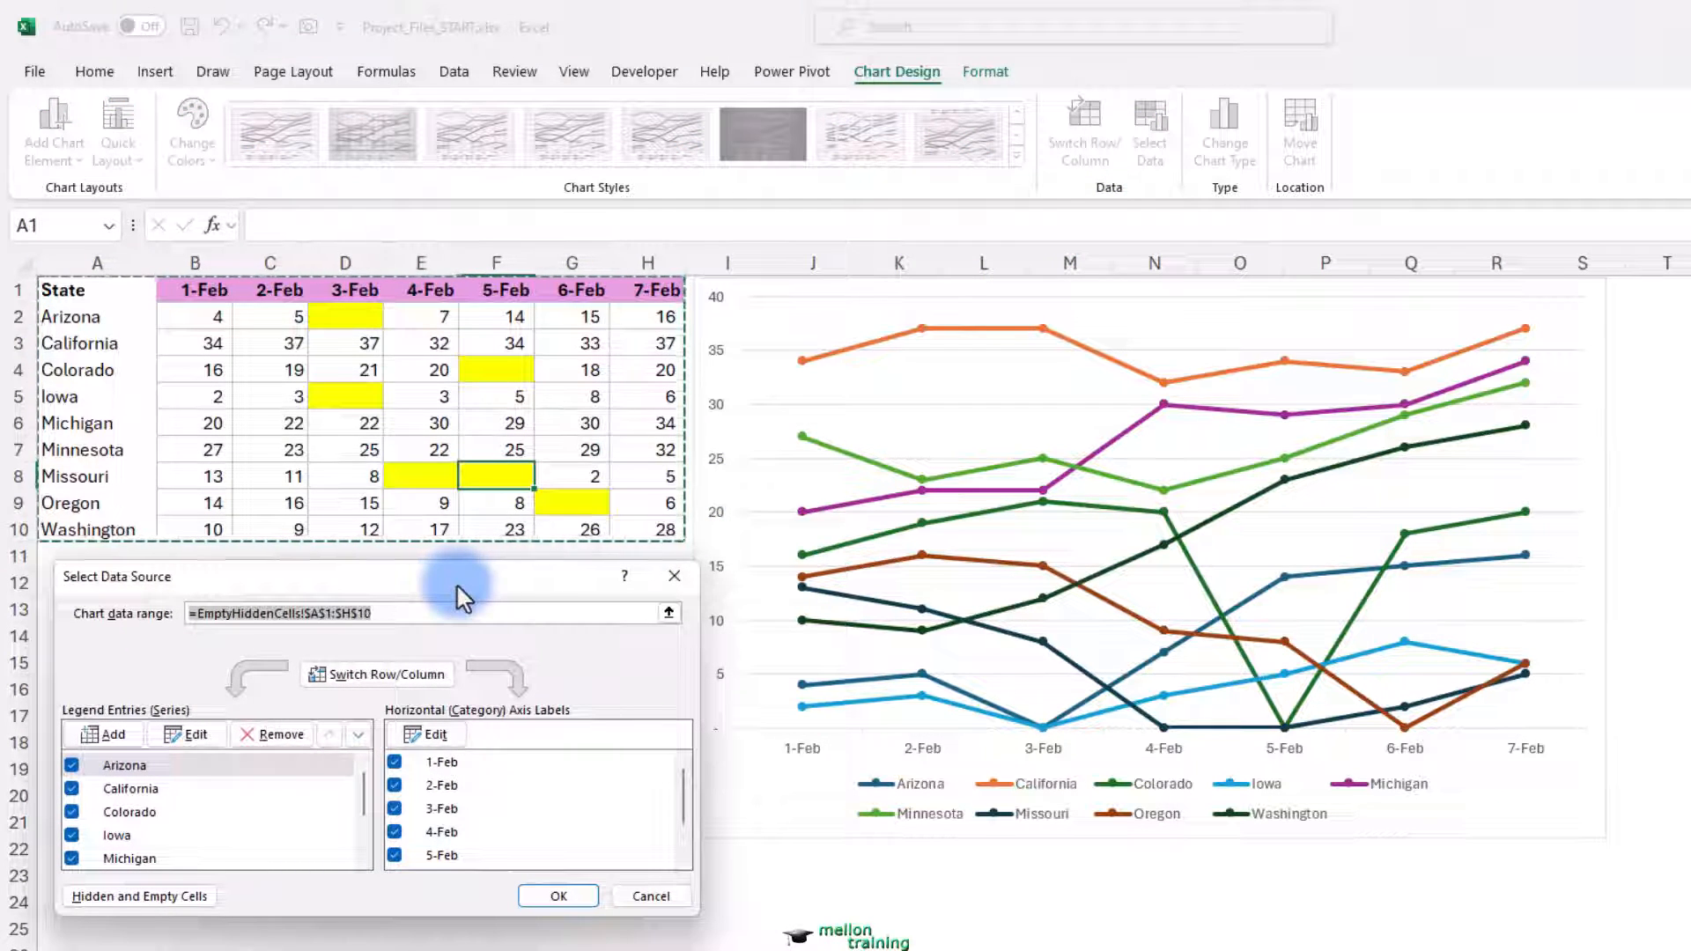
{"action": "left_click", "coordinate": [138, 897]}
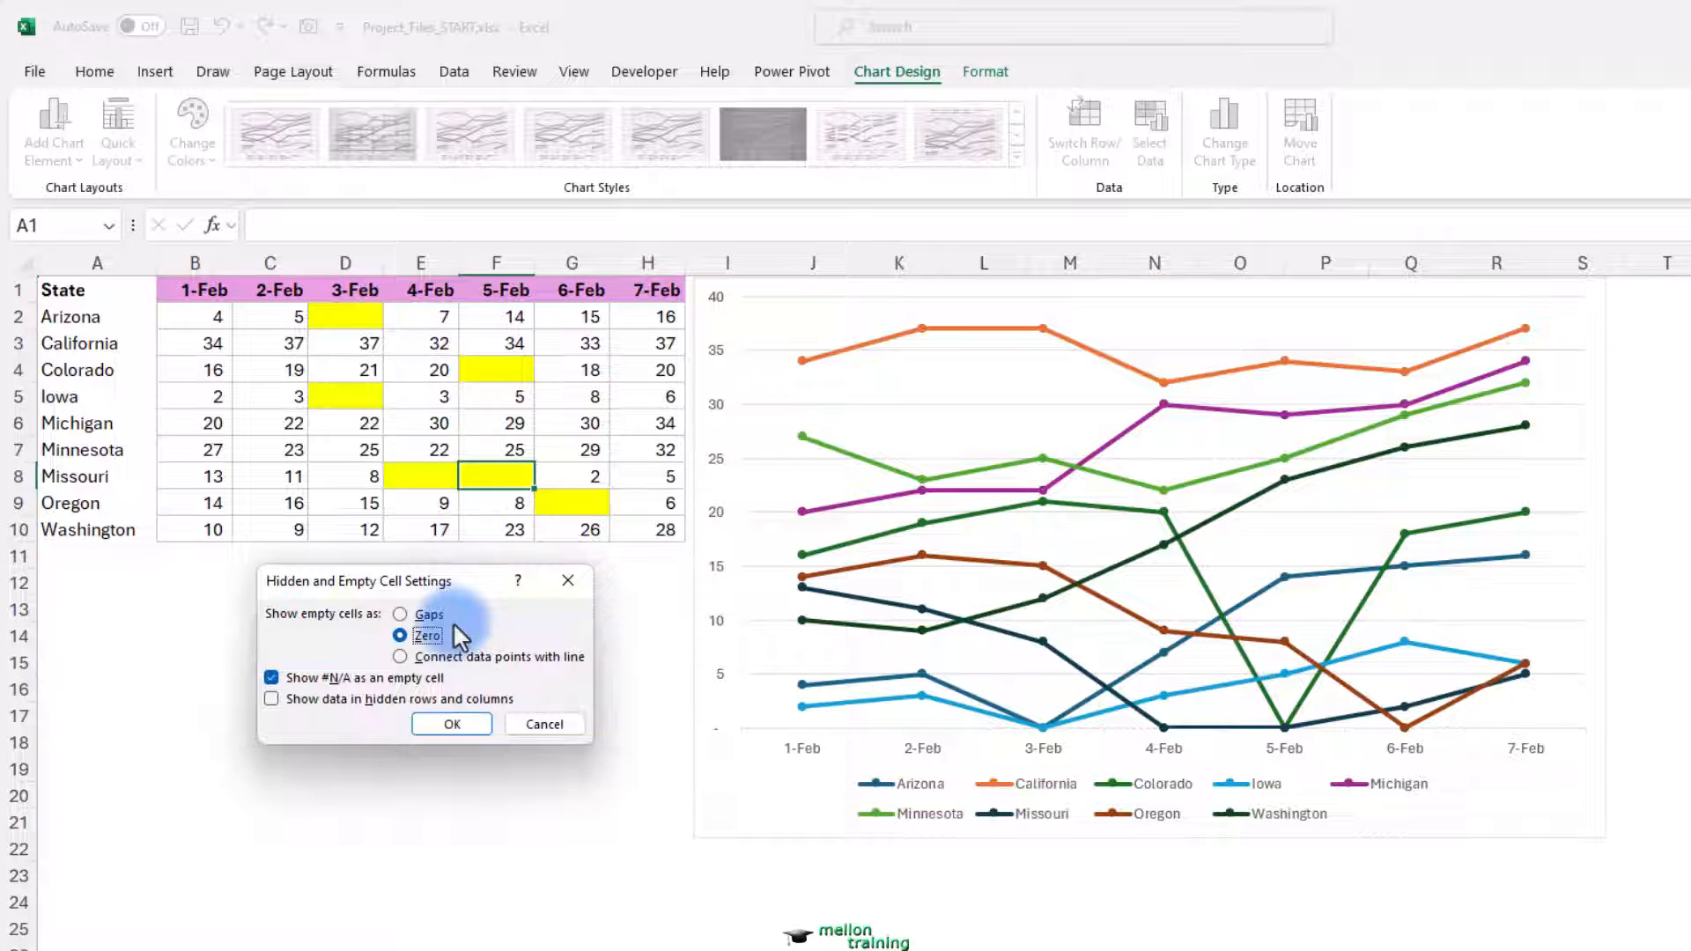
{"action": "left_click", "coordinate": [400, 657]}
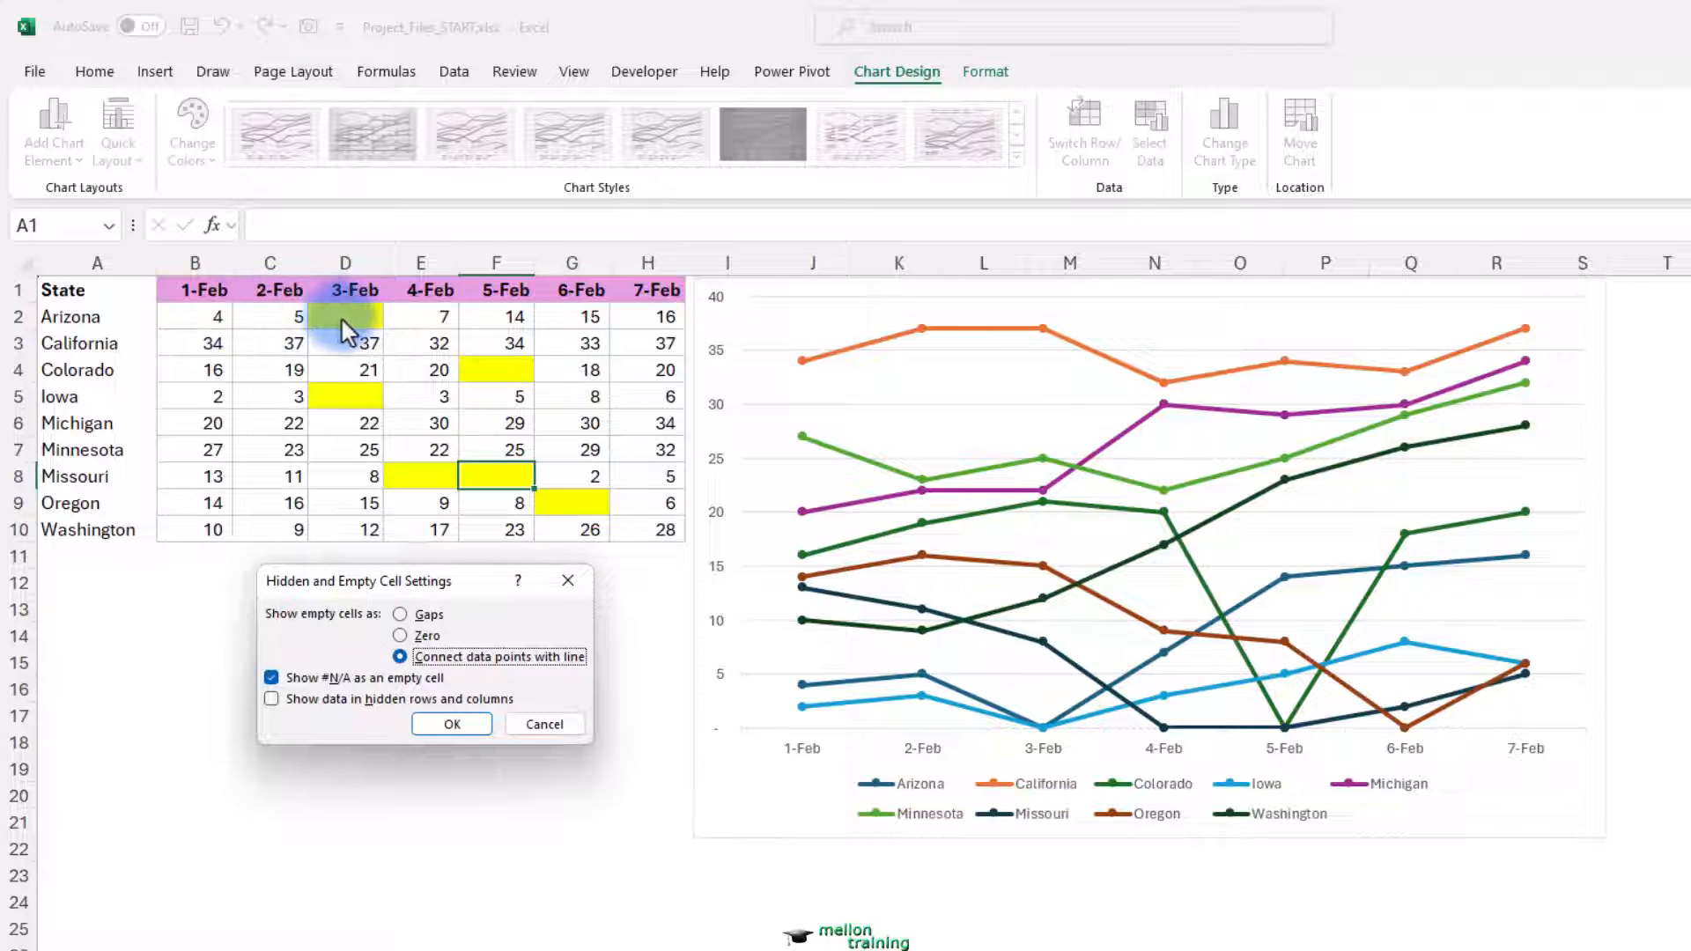
{"action": "mouse_move", "coordinate": [361, 324]}
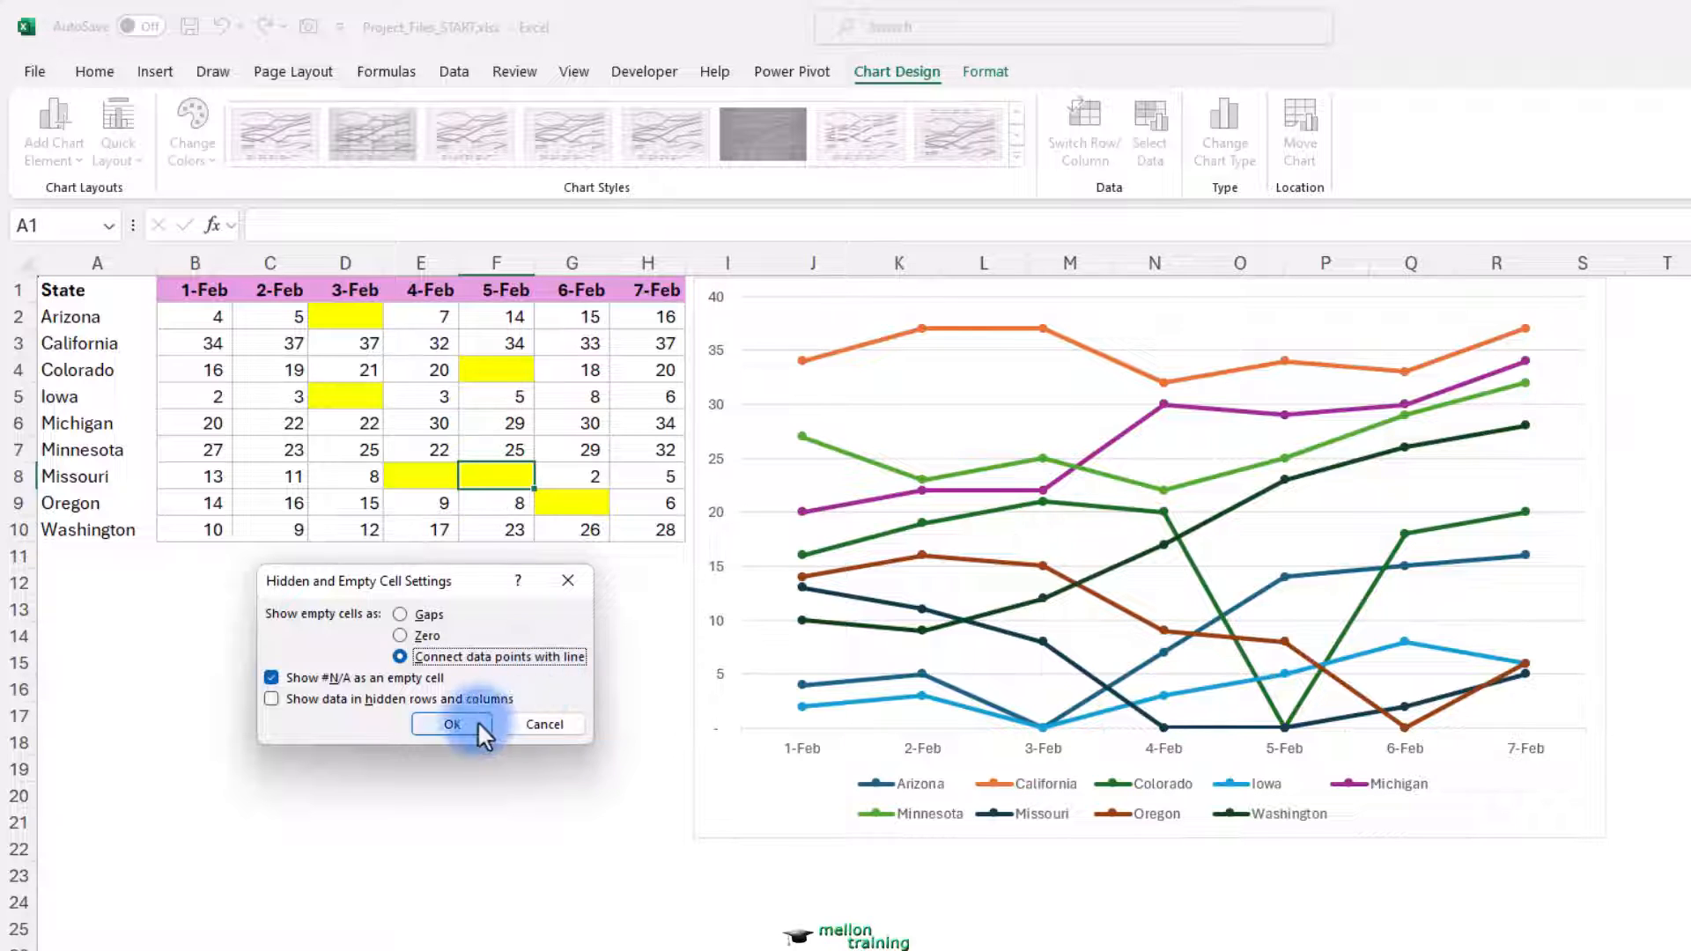
{"action": "left_click", "coordinate": [451, 724]}
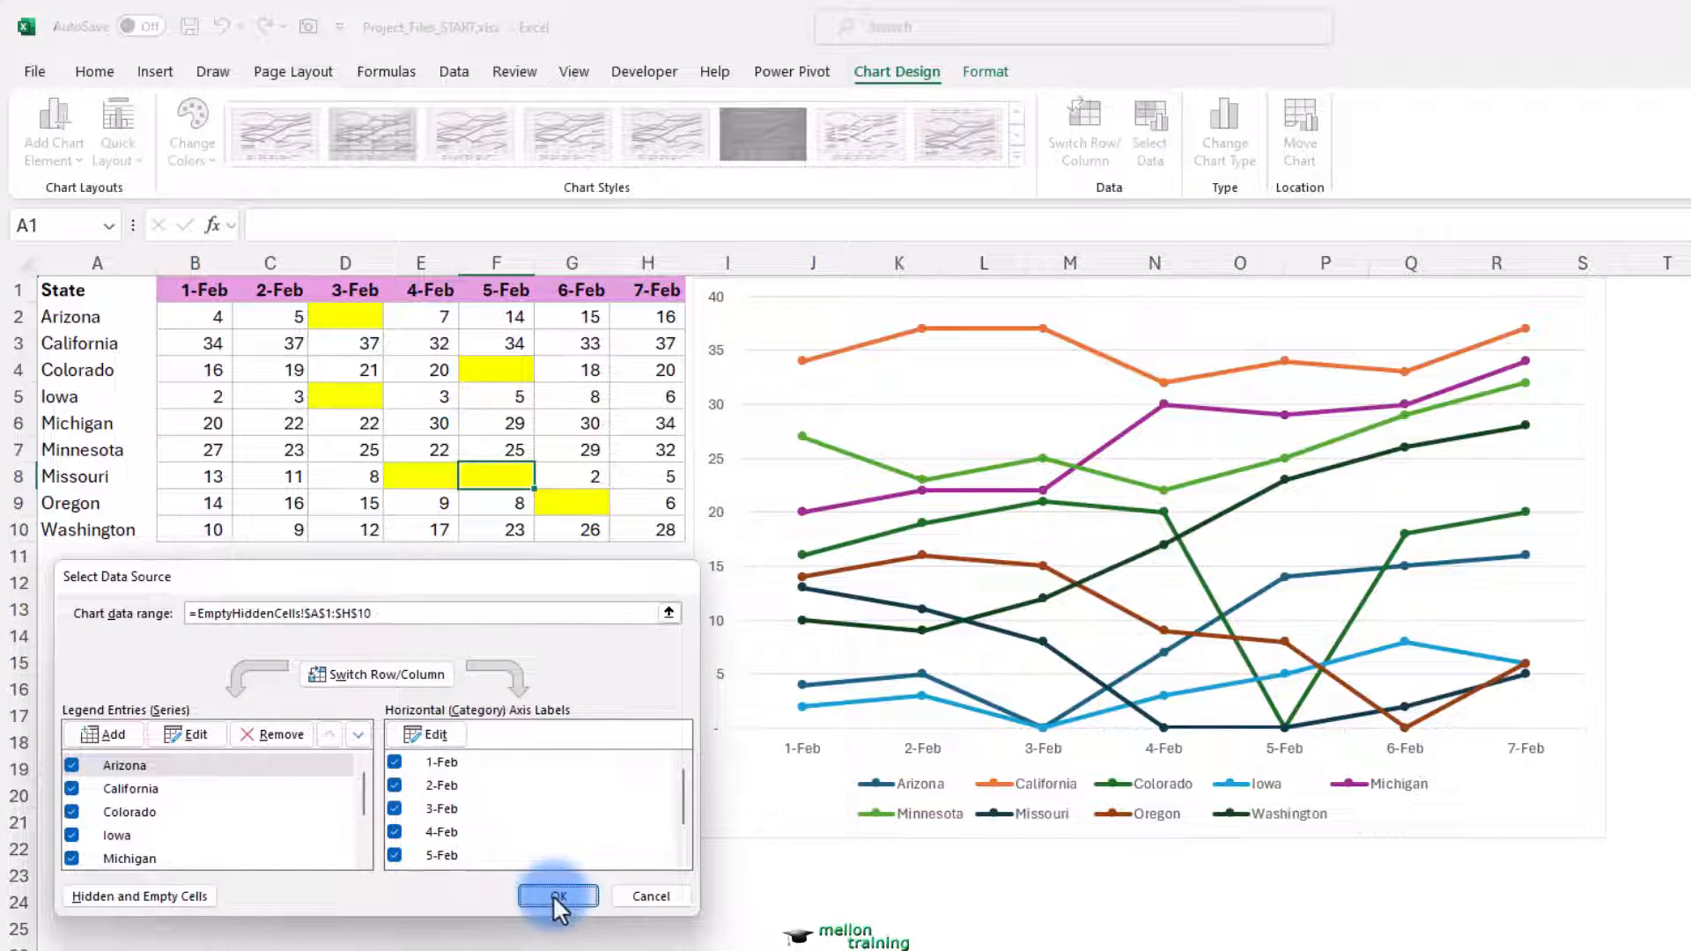
{"action": "left_click", "coordinate": [558, 897]}
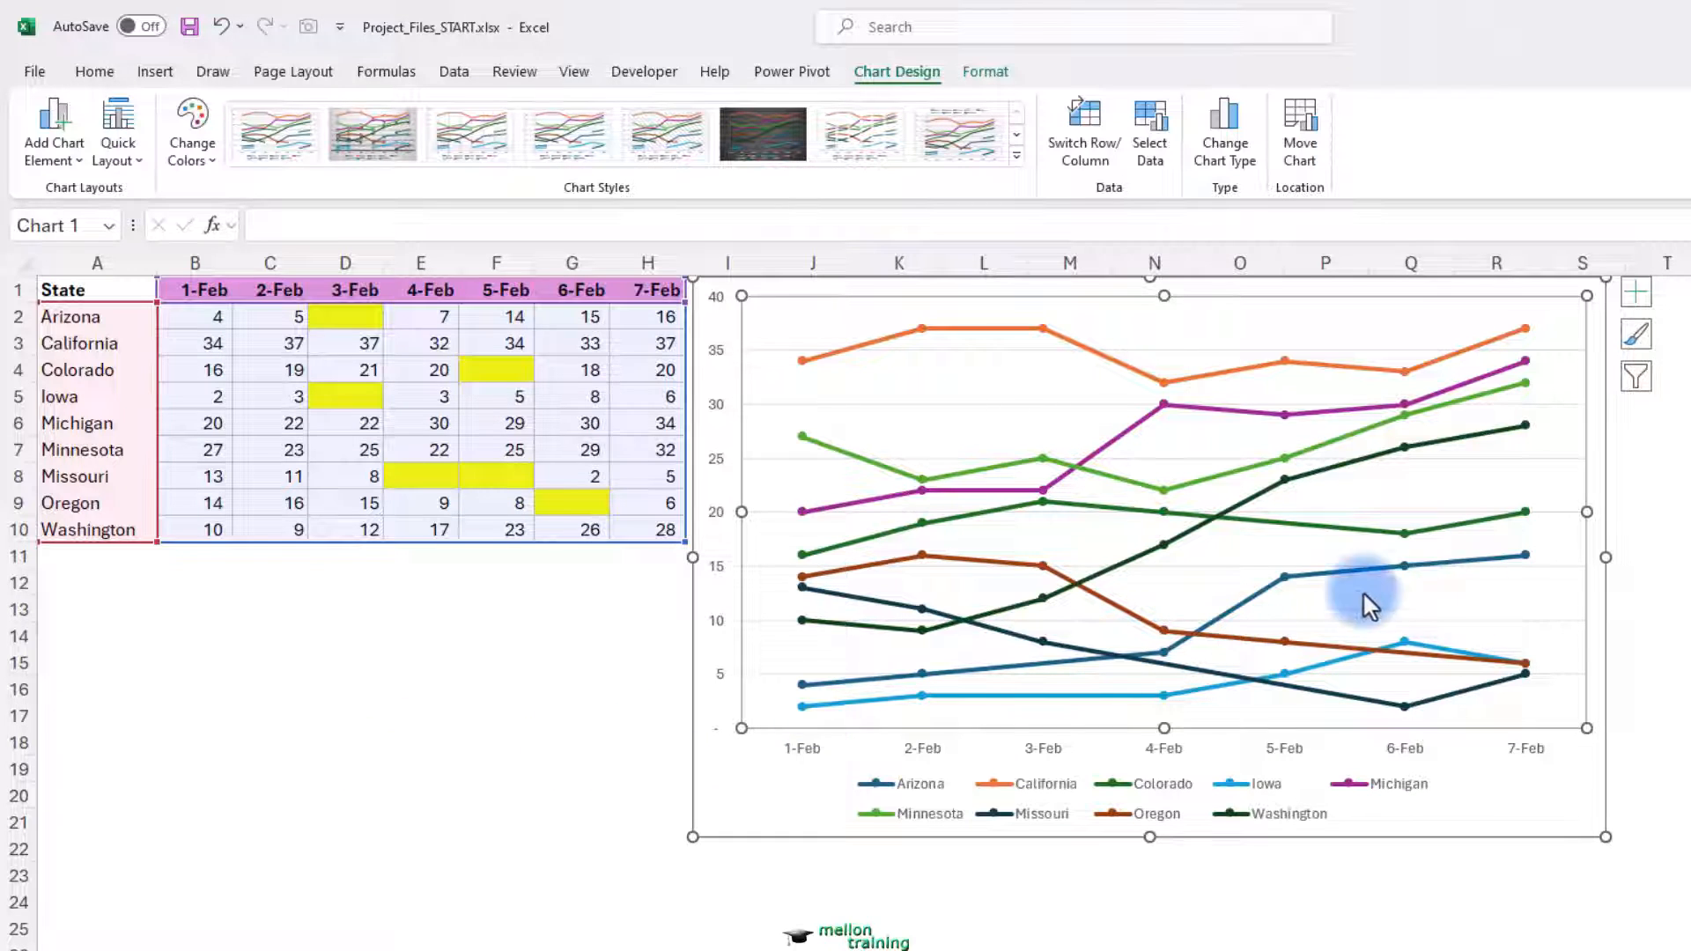
{"action": "mouse_move", "coordinate": [1251, 570]}
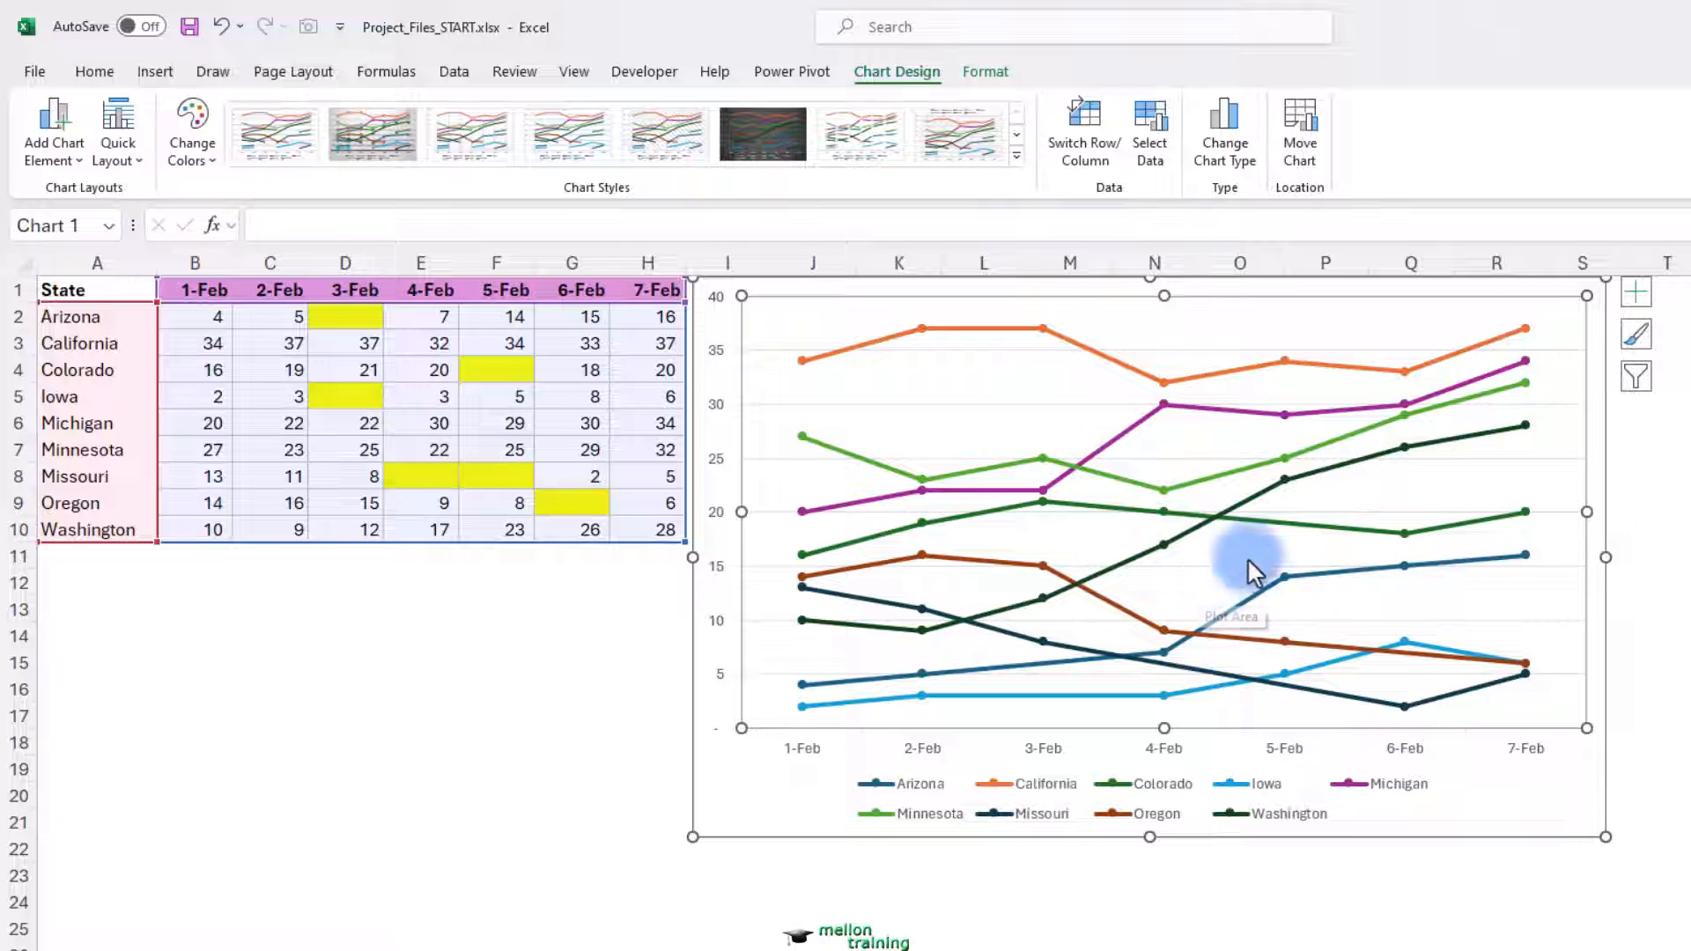
{"action": "mouse_move", "coordinate": [1287, 536]}
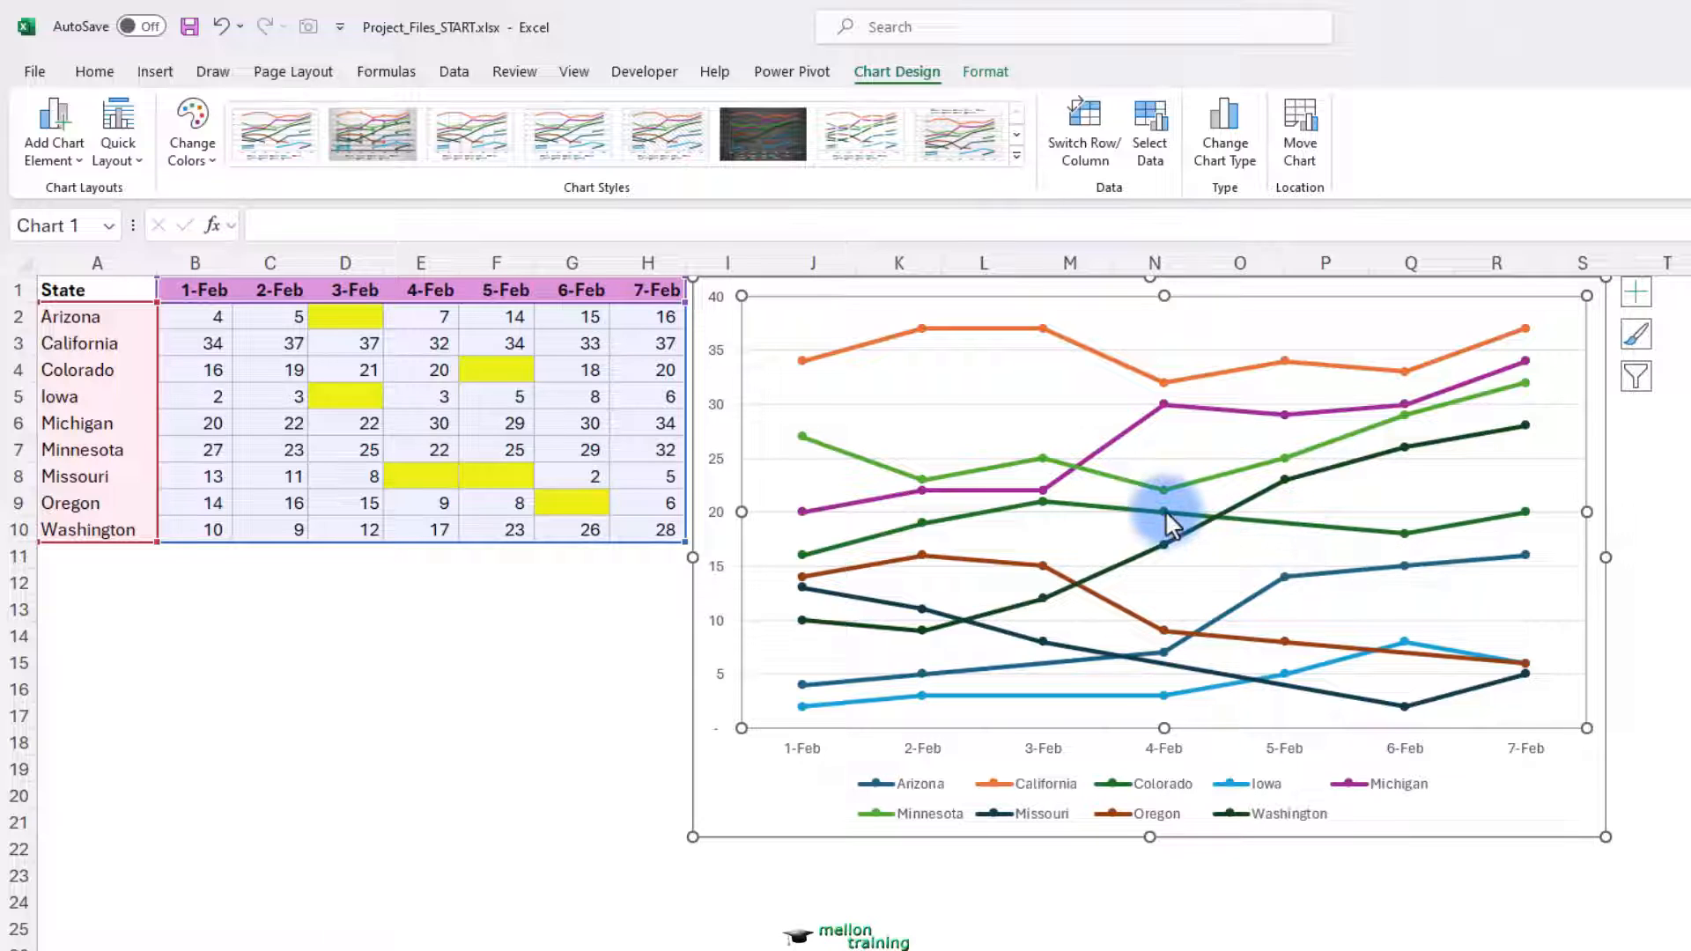
{"action": "mouse_move", "coordinate": [1165, 513]}
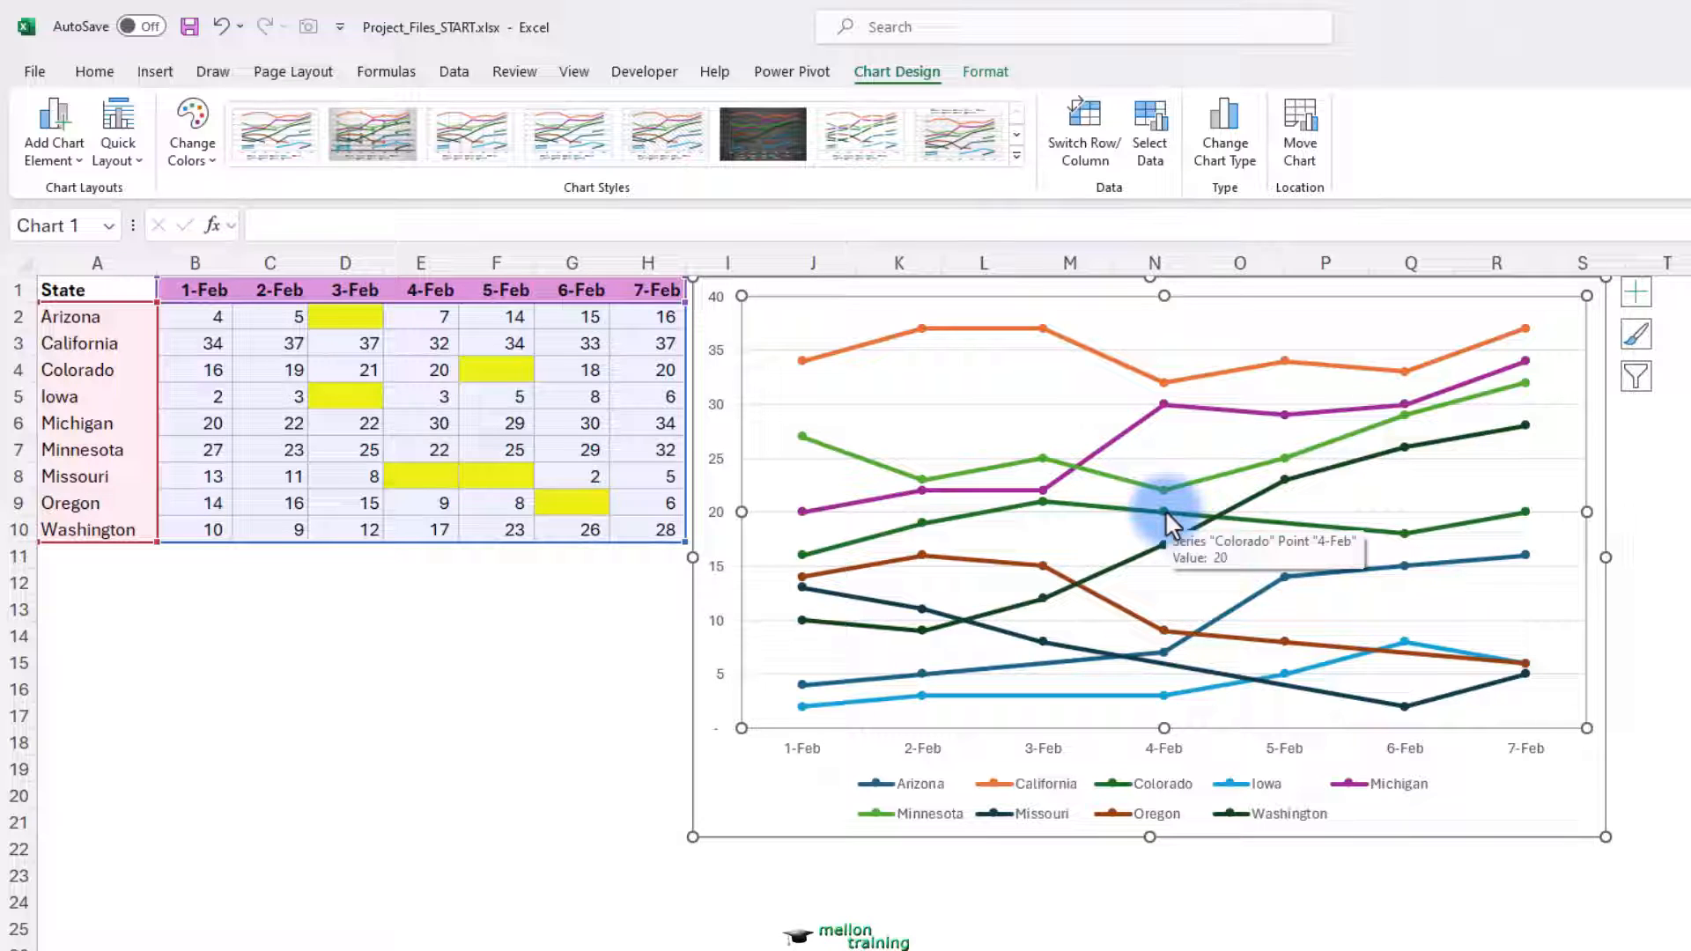
{"action": "mouse_move", "coordinate": [998, 544]}
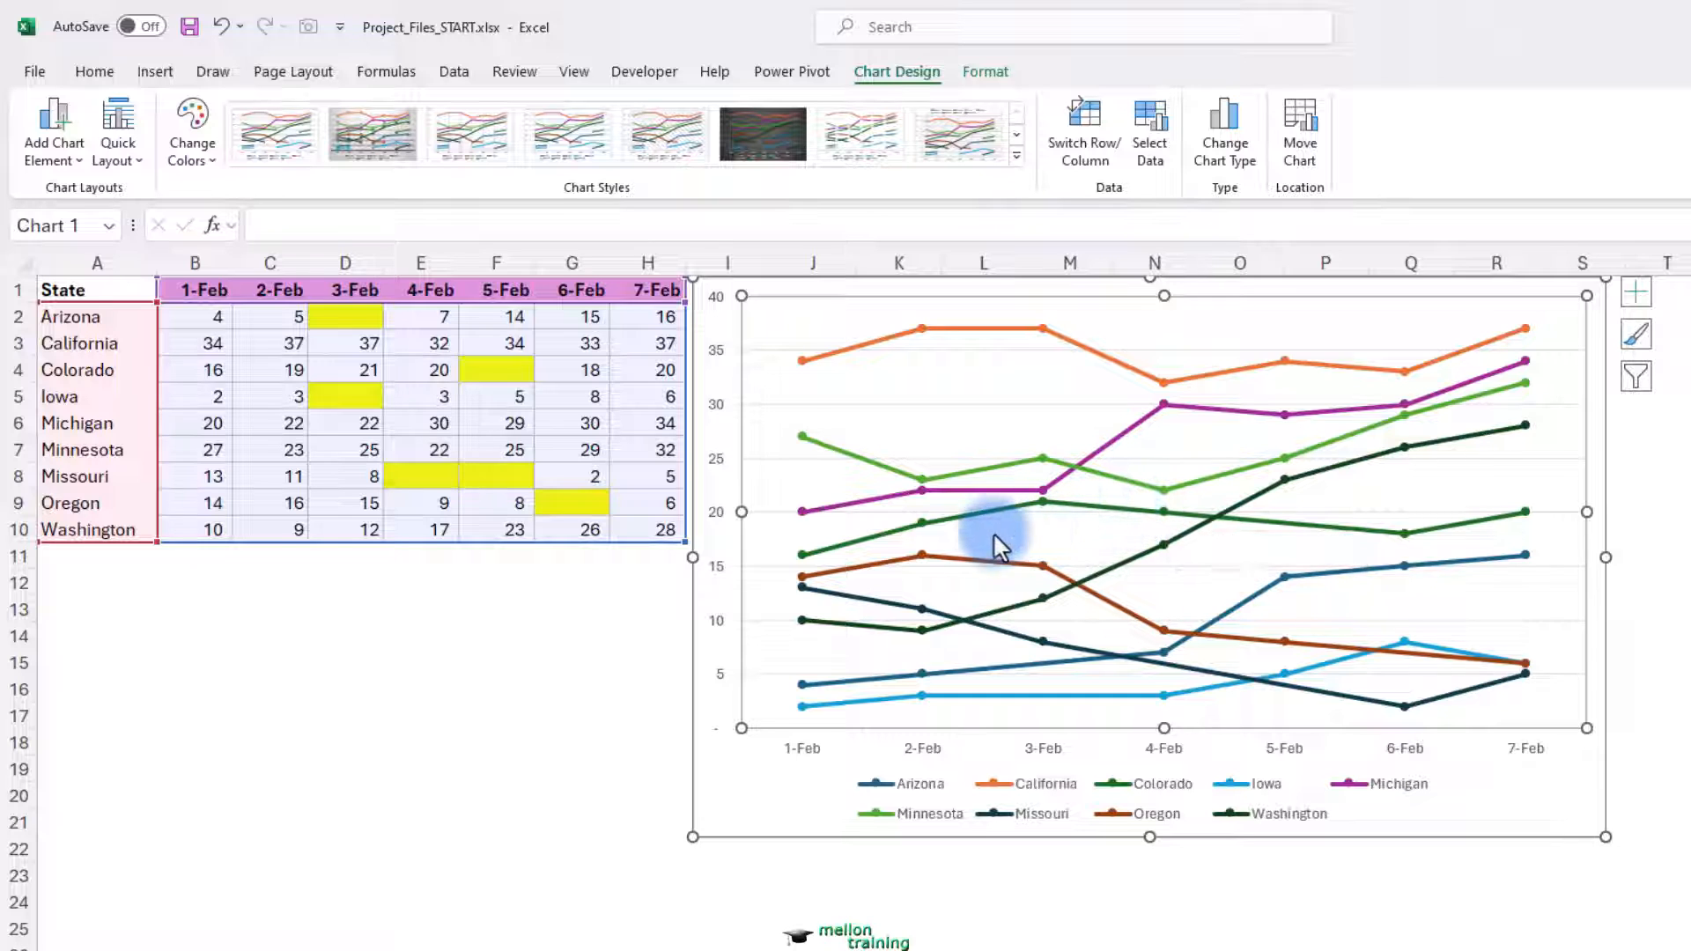
{"action": "mouse_move", "coordinate": [1025, 539]}
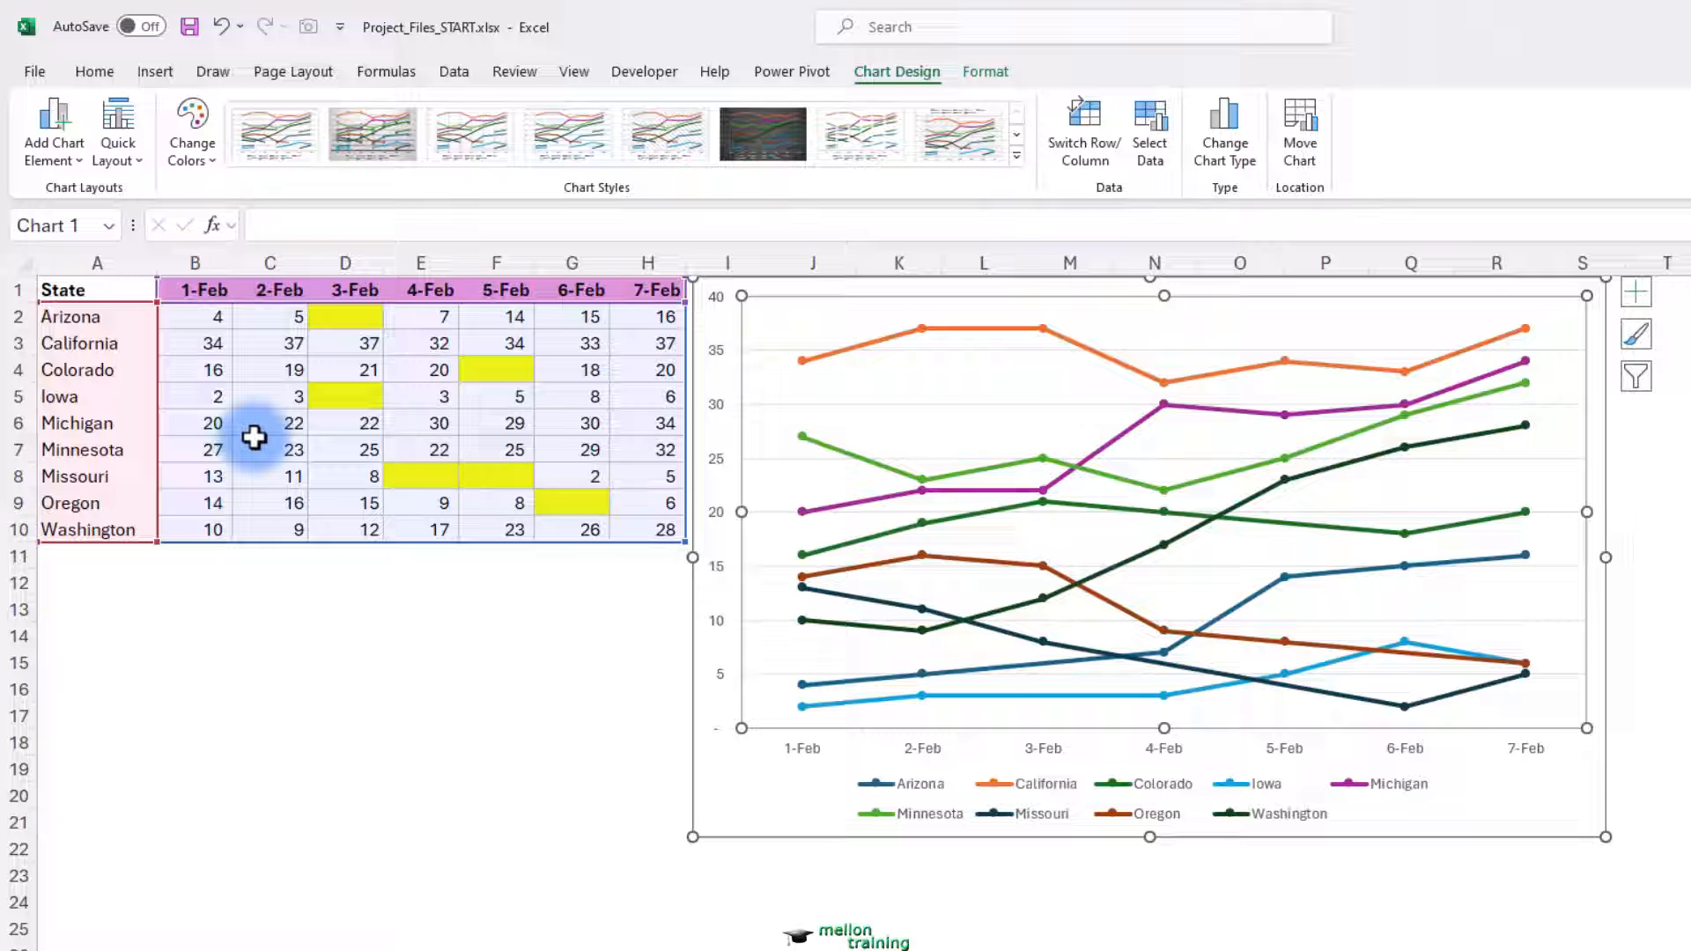
Step: Hide rows 5–8 (Iowa, Michigan, Minnesota, Missouri)
{"action": "left_click", "coordinate": [59, 395]}
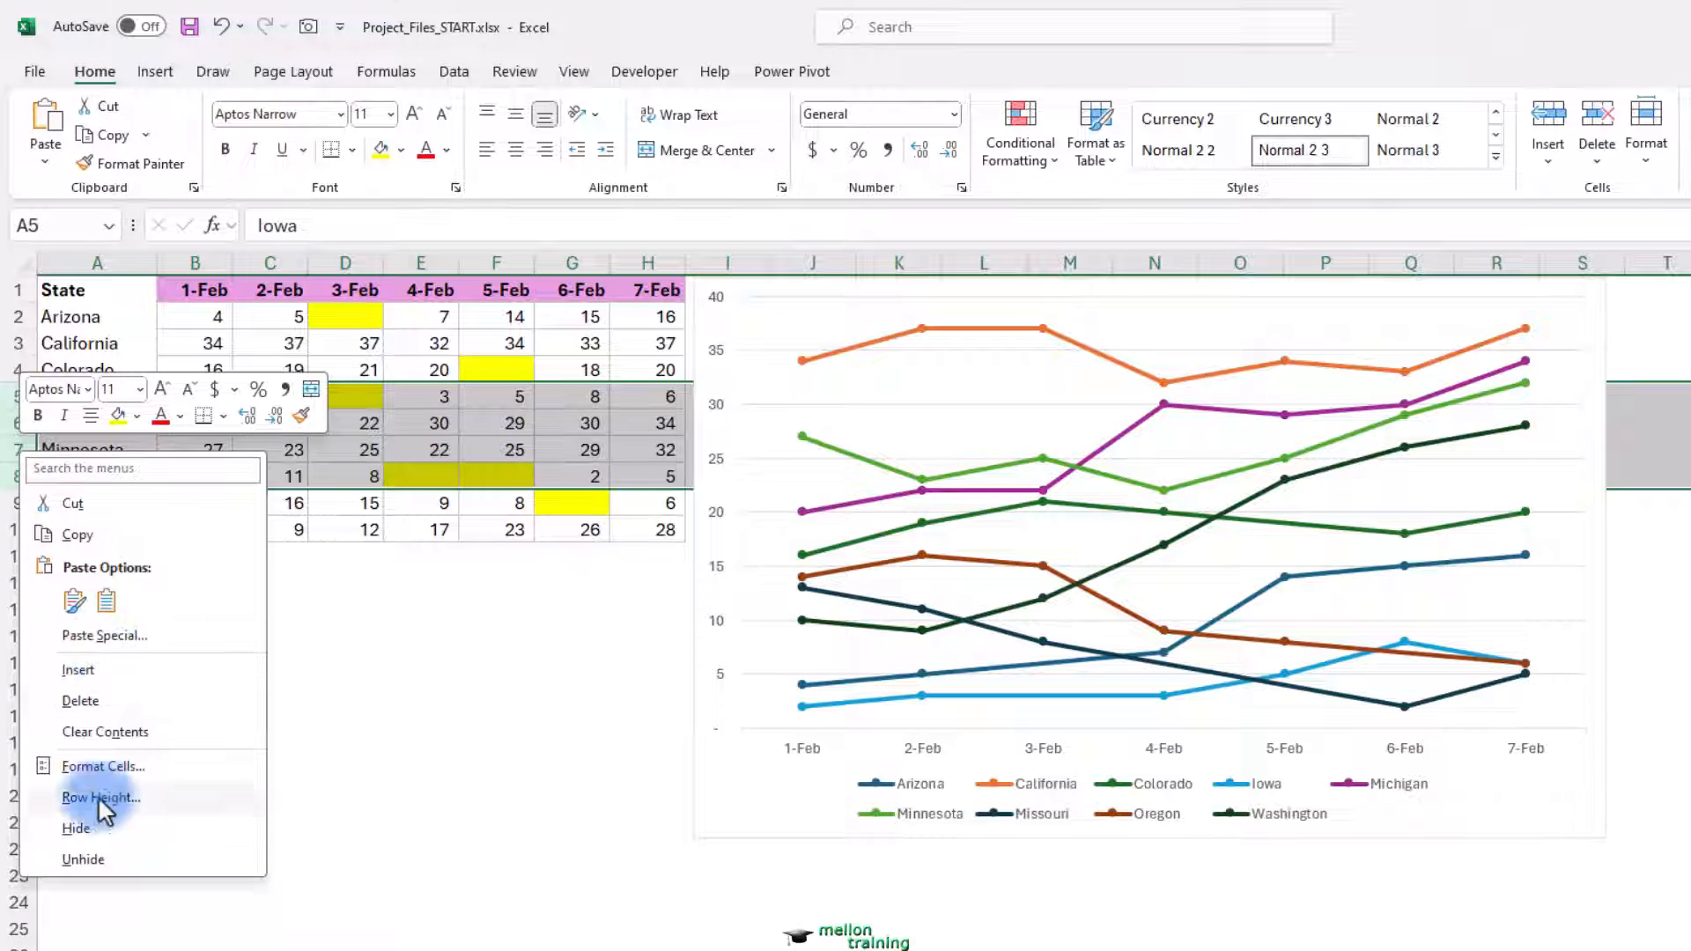
{"action": "left_click", "coordinate": [75, 827]}
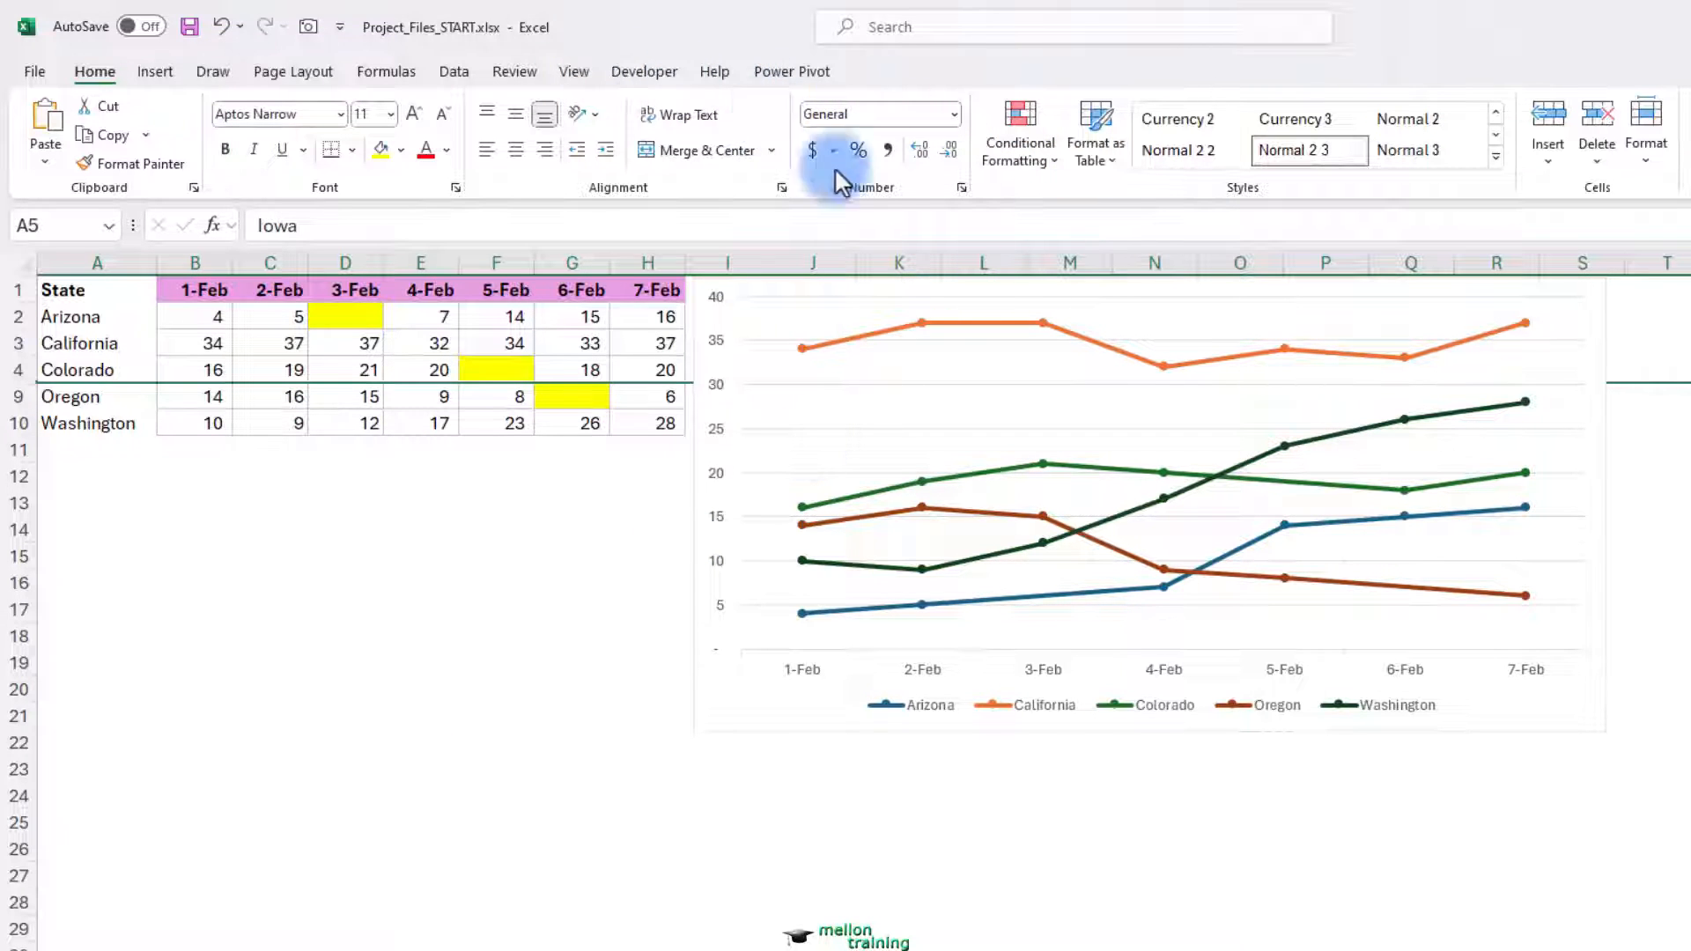
Step: Turn on 'Show data in hidden rows and columns' for the chart
{"action": "left_click", "coordinate": [1148, 485]}
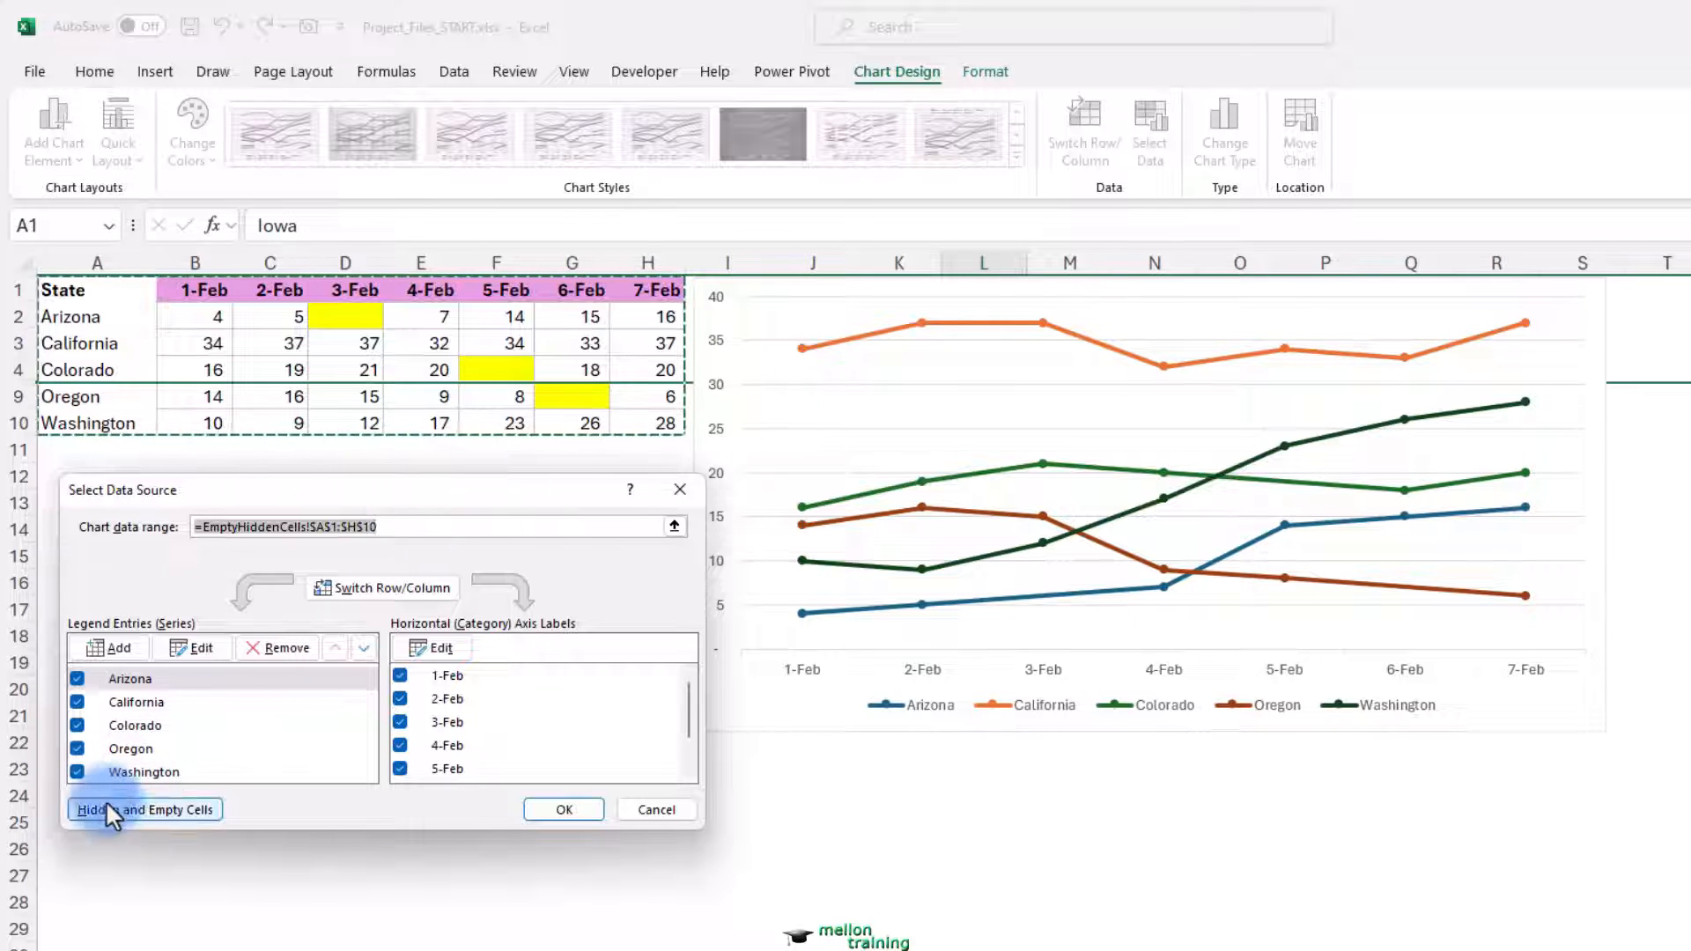
{"action": "left_click", "coordinate": [144, 811]}
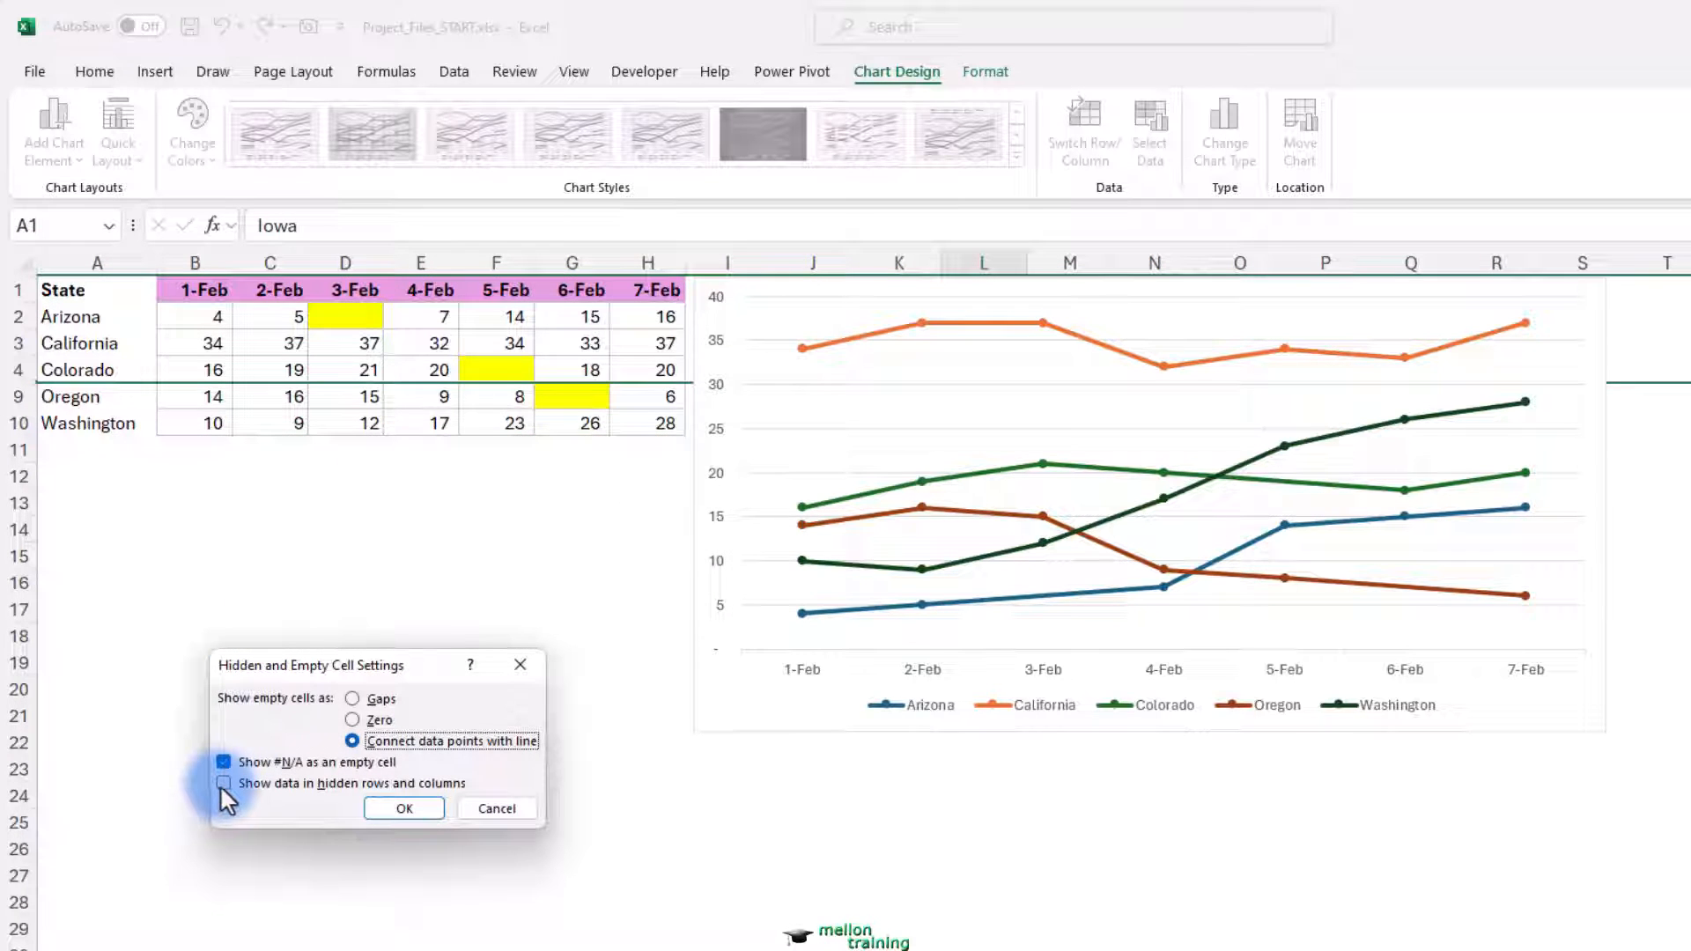
{"action": "left_click", "coordinate": [225, 783]}
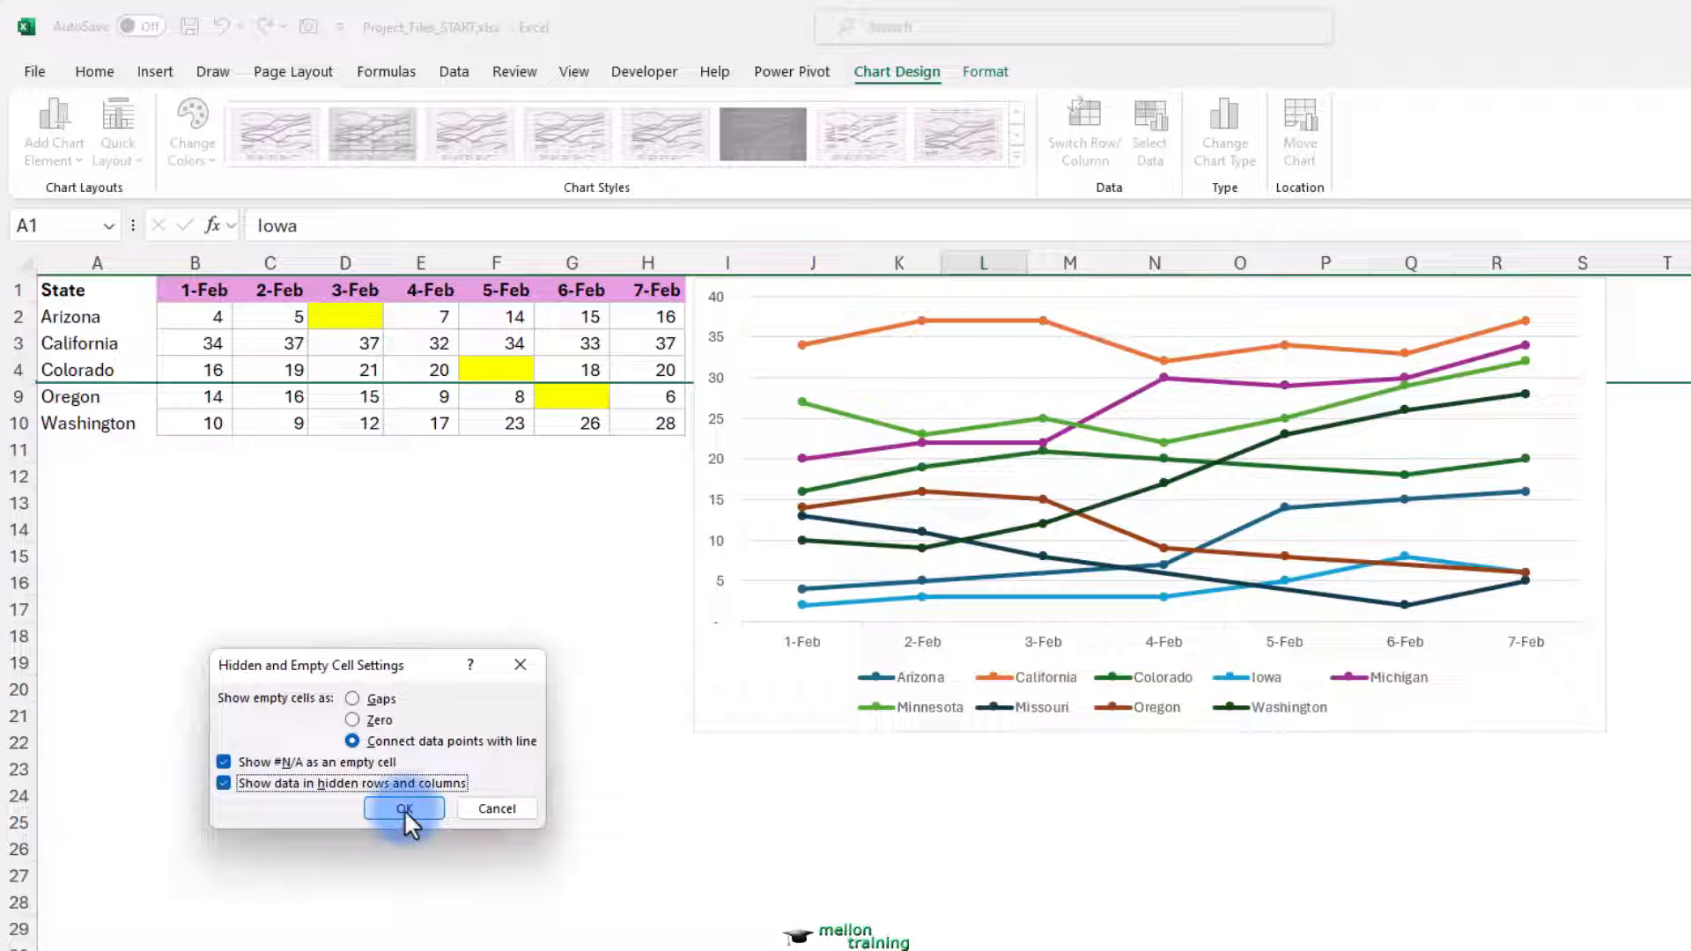
{"action": "left_click", "coordinate": [404, 808]}
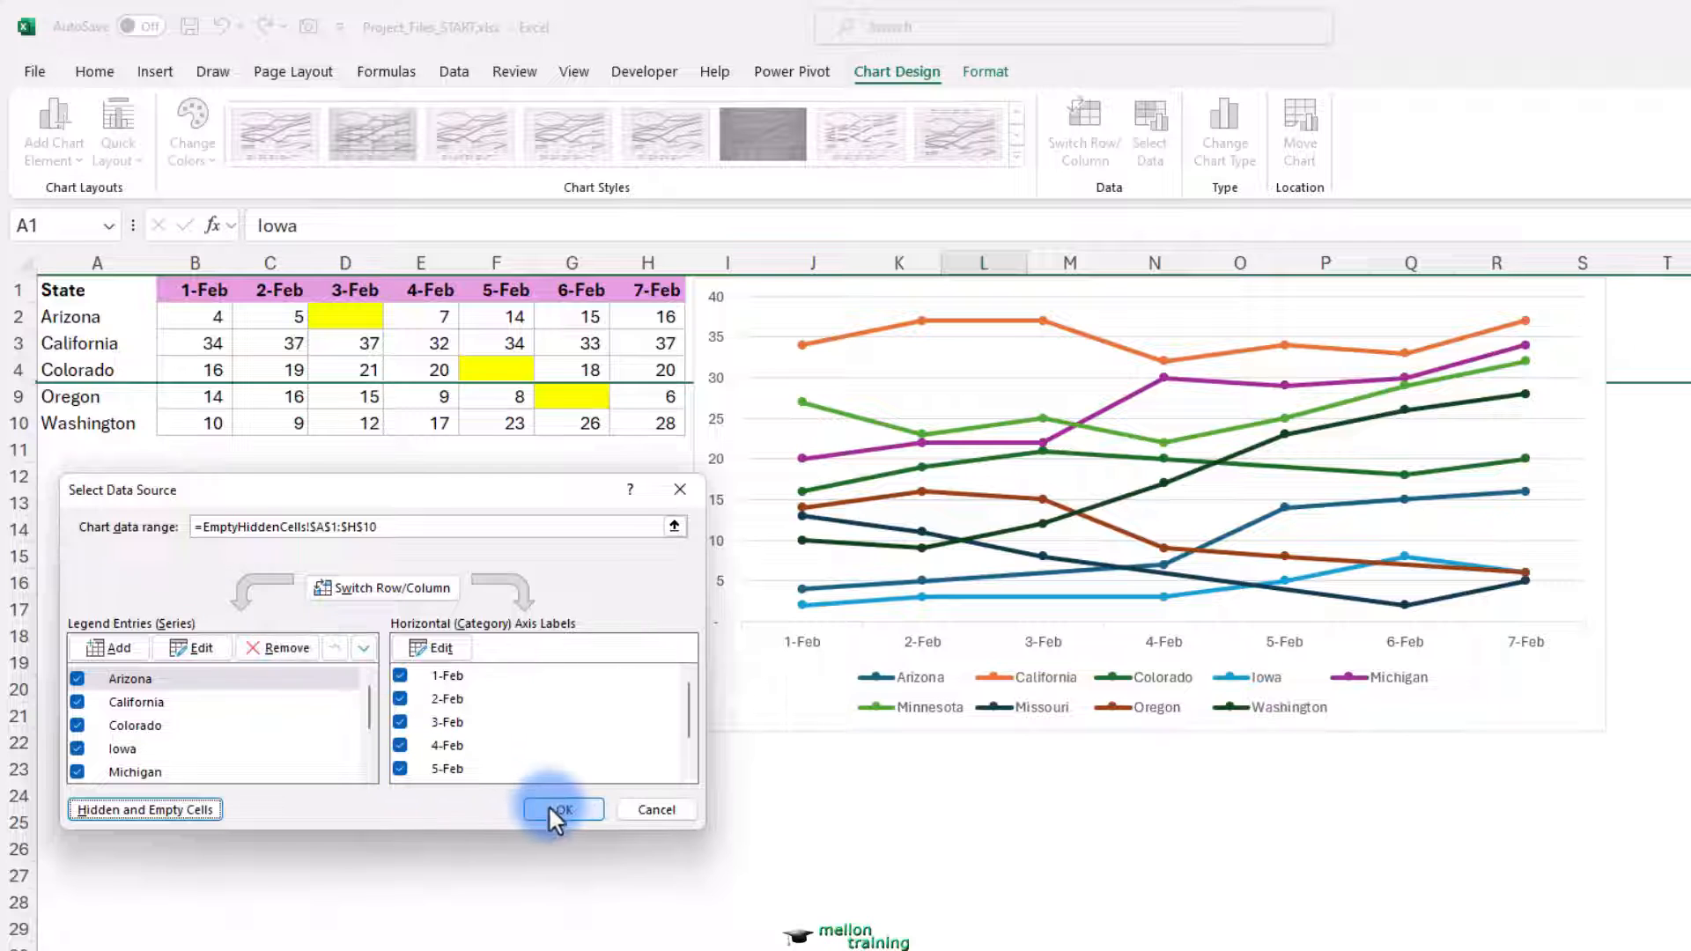
{"action": "left_click", "coordinate": [562, 810]}
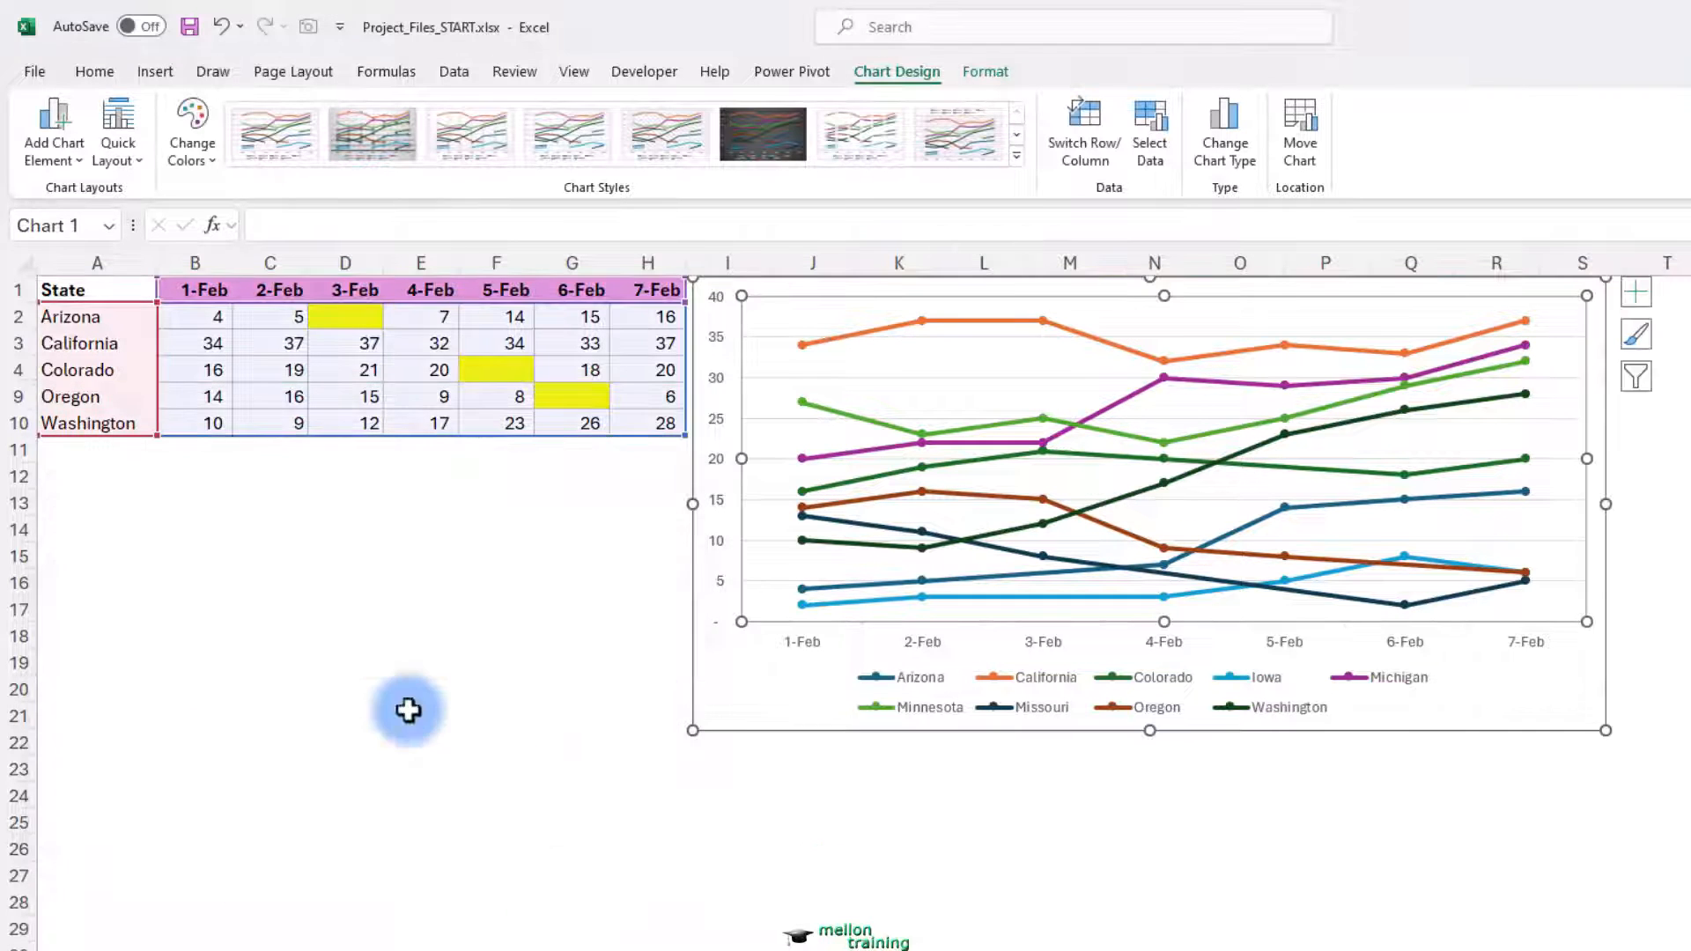
{"action": "mouse_move", "coordinate": [370, 637]}
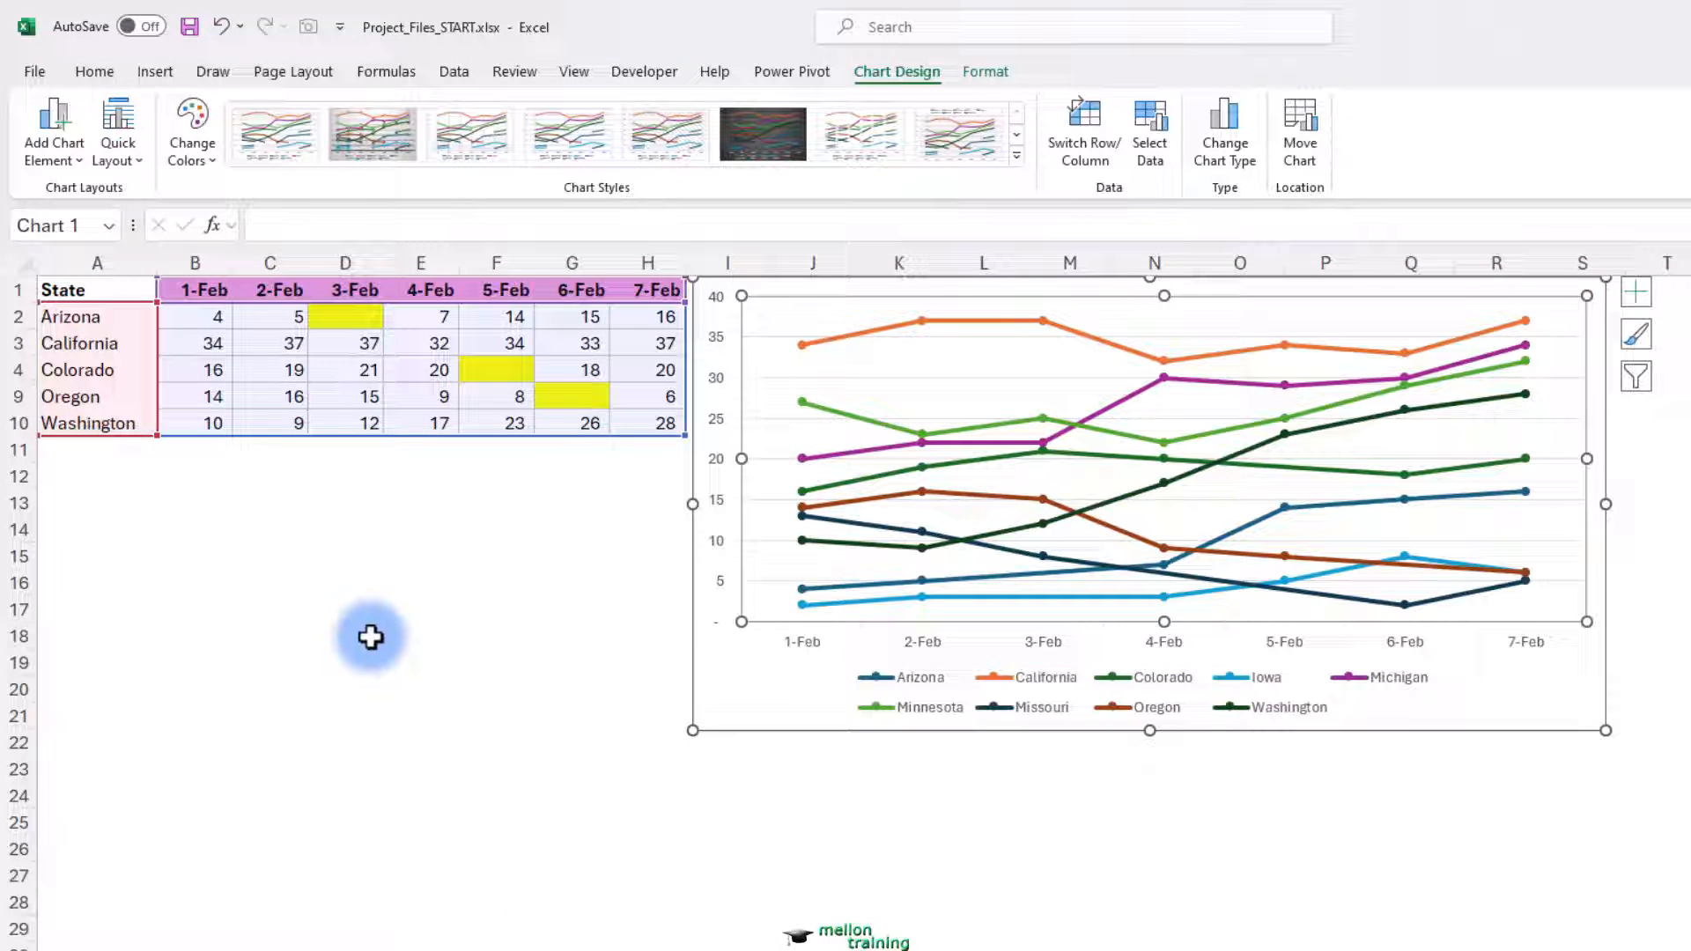
{"action": "mouse_move", "coordinate": [1044, 418]}
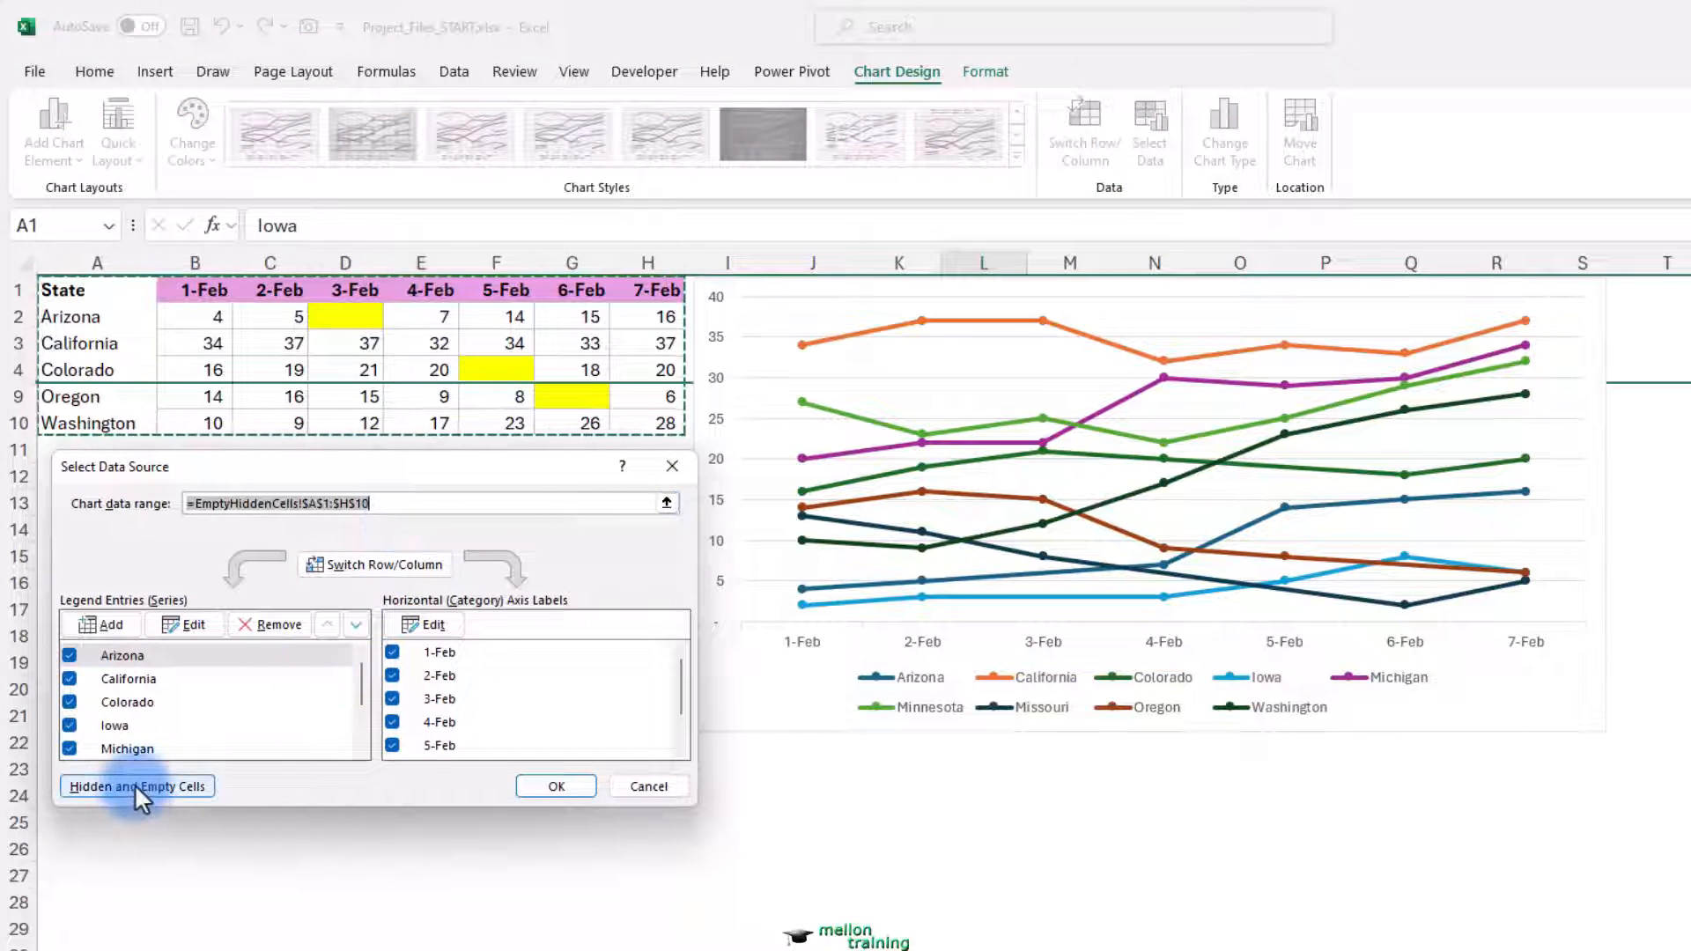
Step: Turn off 'Show data in hidden rows and columns' for the chart
{"action": "left_click", "coordinate": [138, 786]}
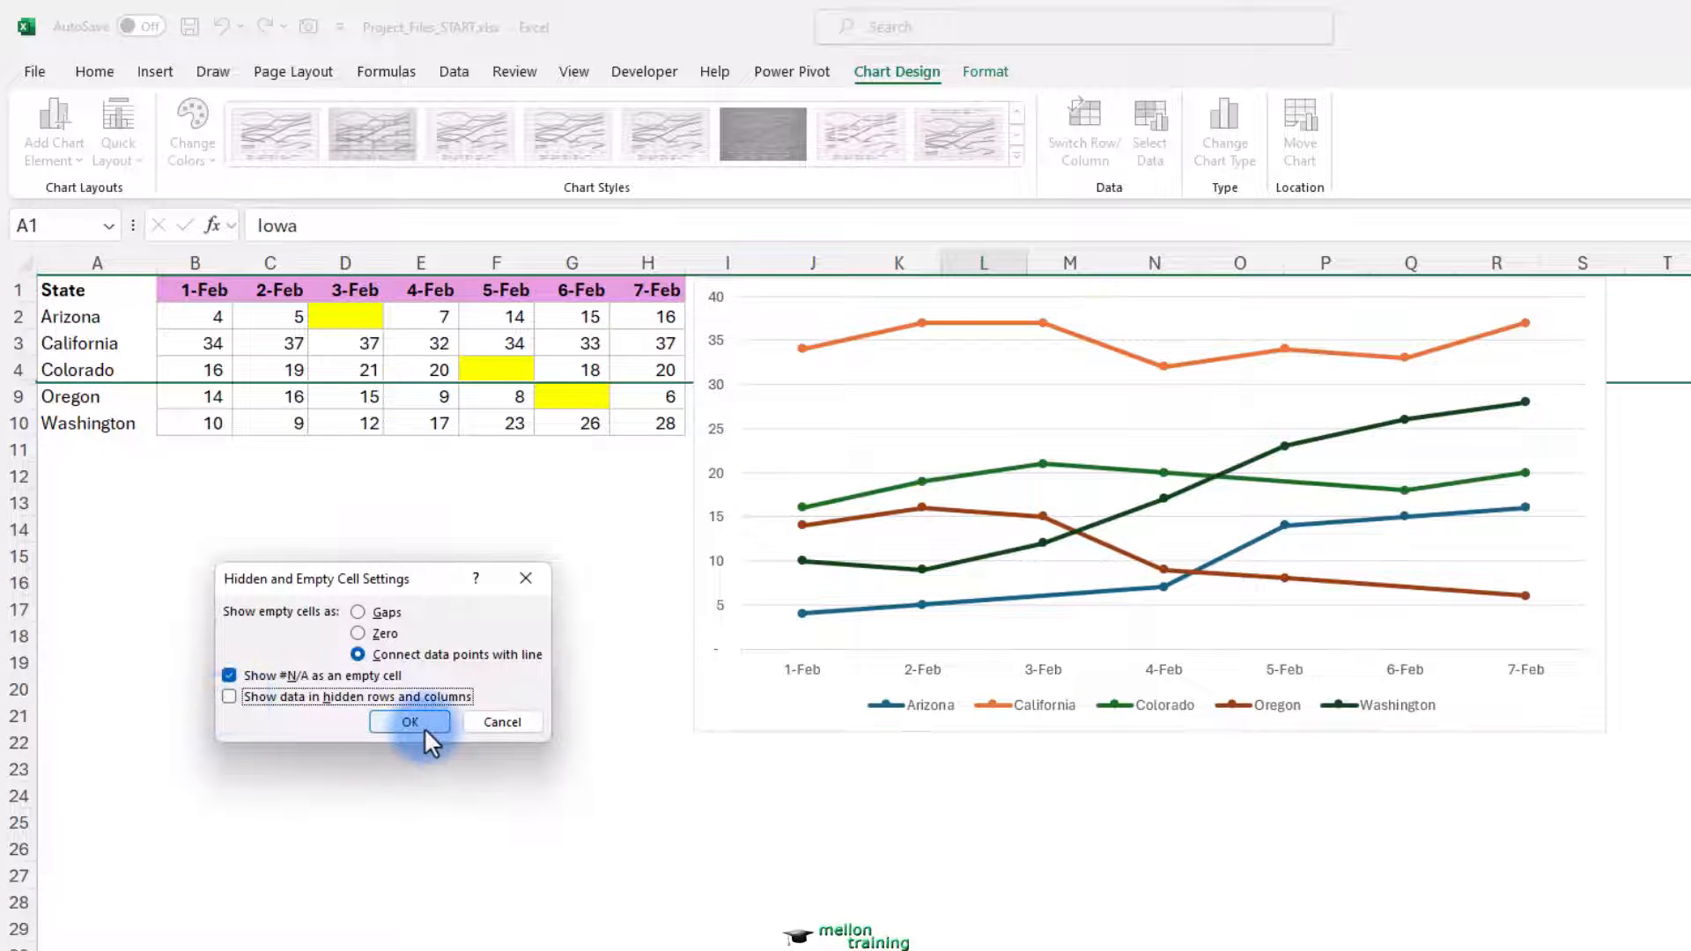
{"action": "left_click", "coordinate": [408, 721]}
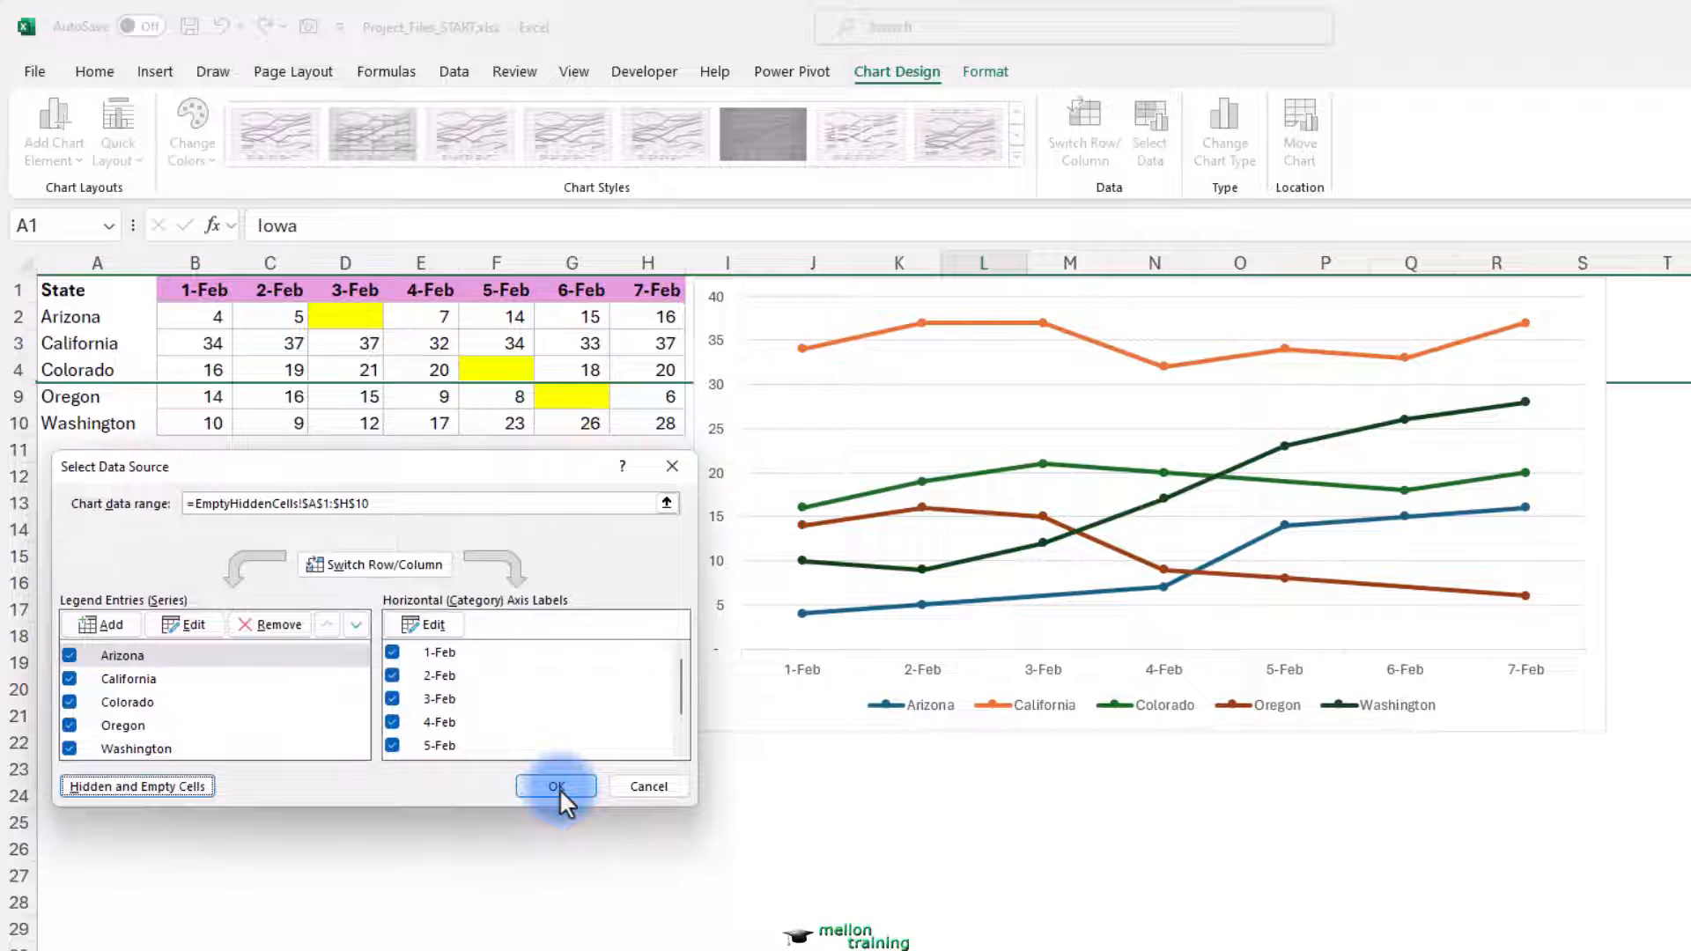
{"action": "left_click", "coordinate": [555, 786]}
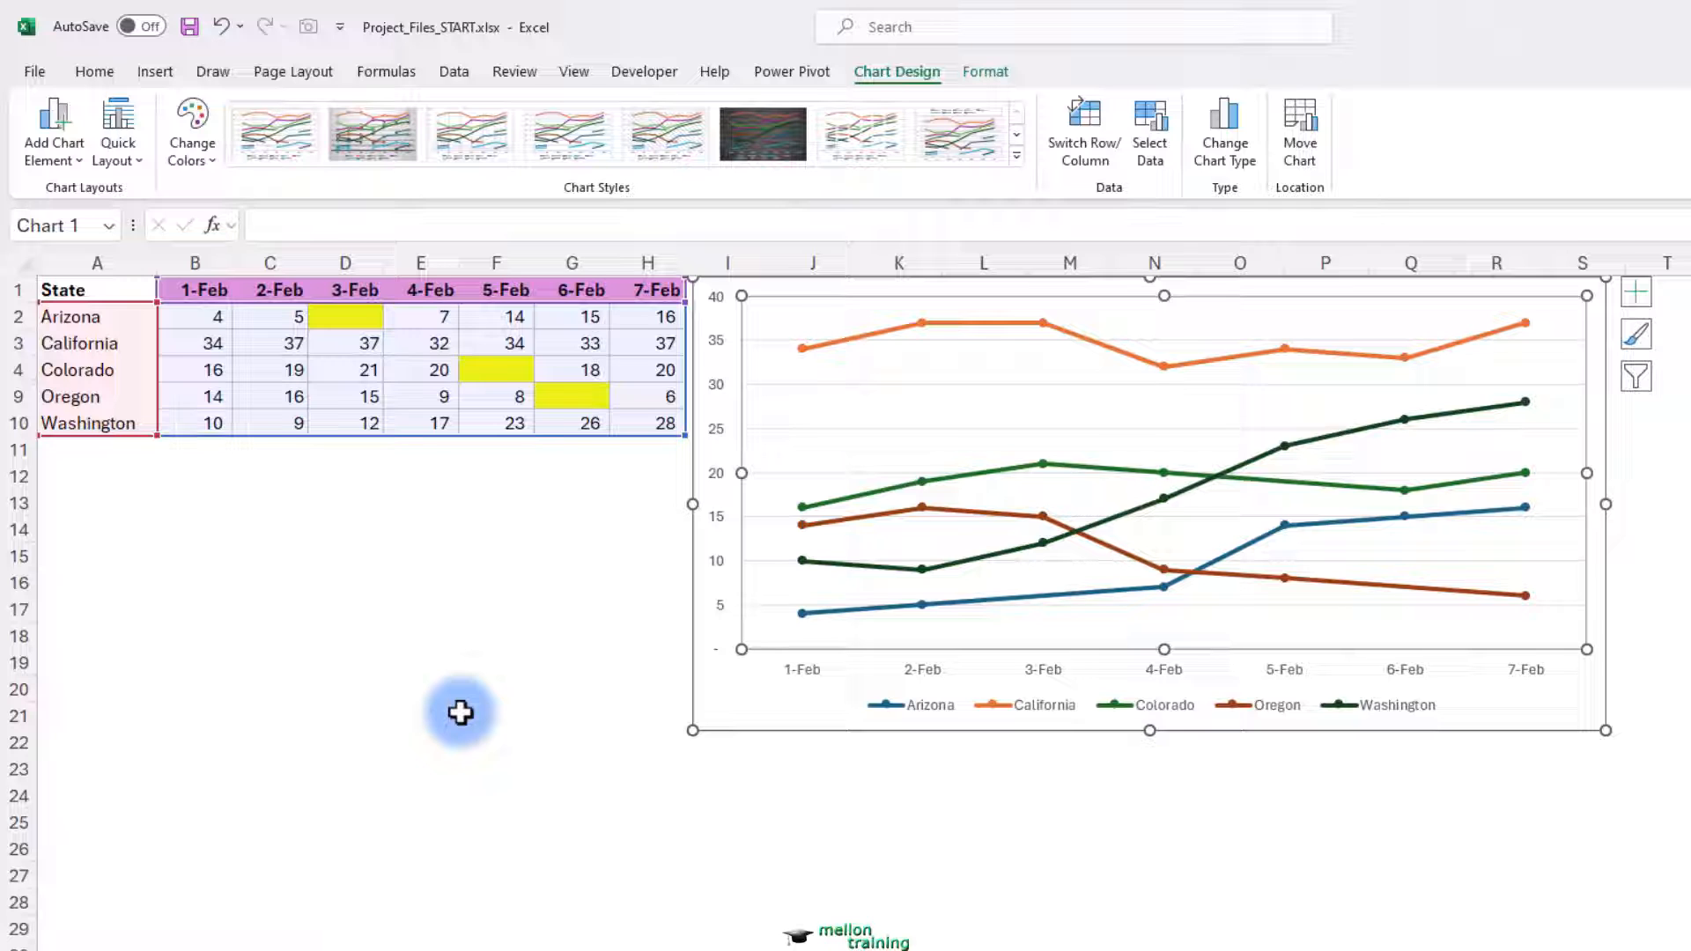
Step: Select the whole sheet and unhide rows, restoring Iowa through Missouri
{"action": "left_click", "coordinate": [96, 289]}
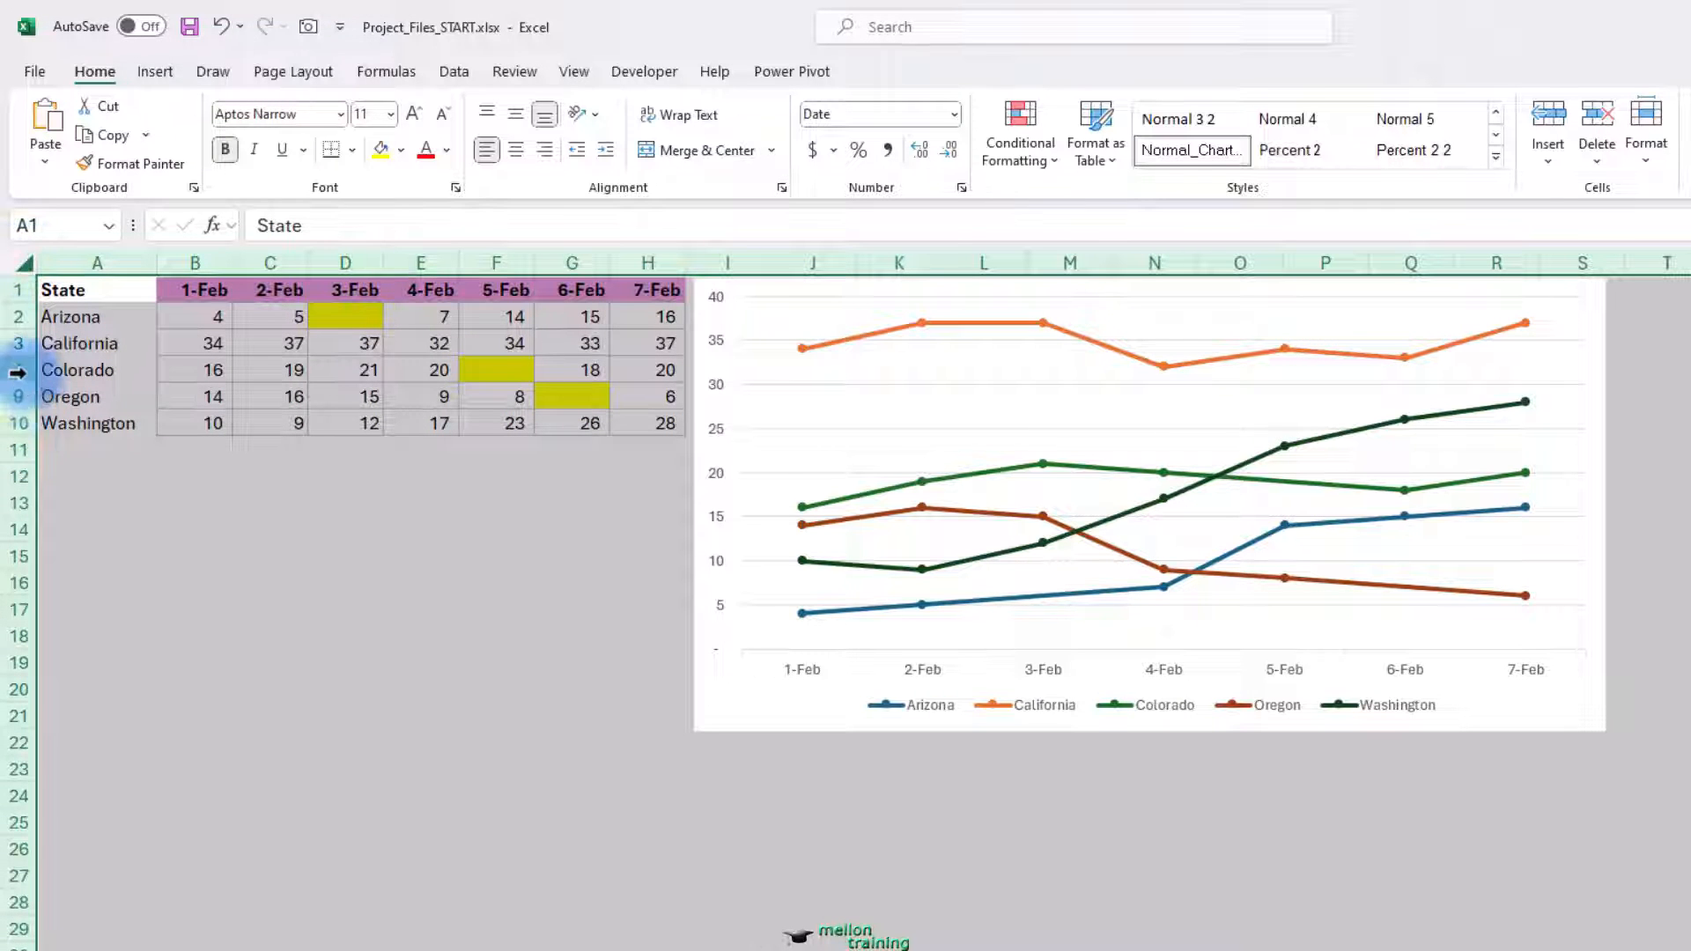
{"action": "right_click", "coordinate": [18, 369]}
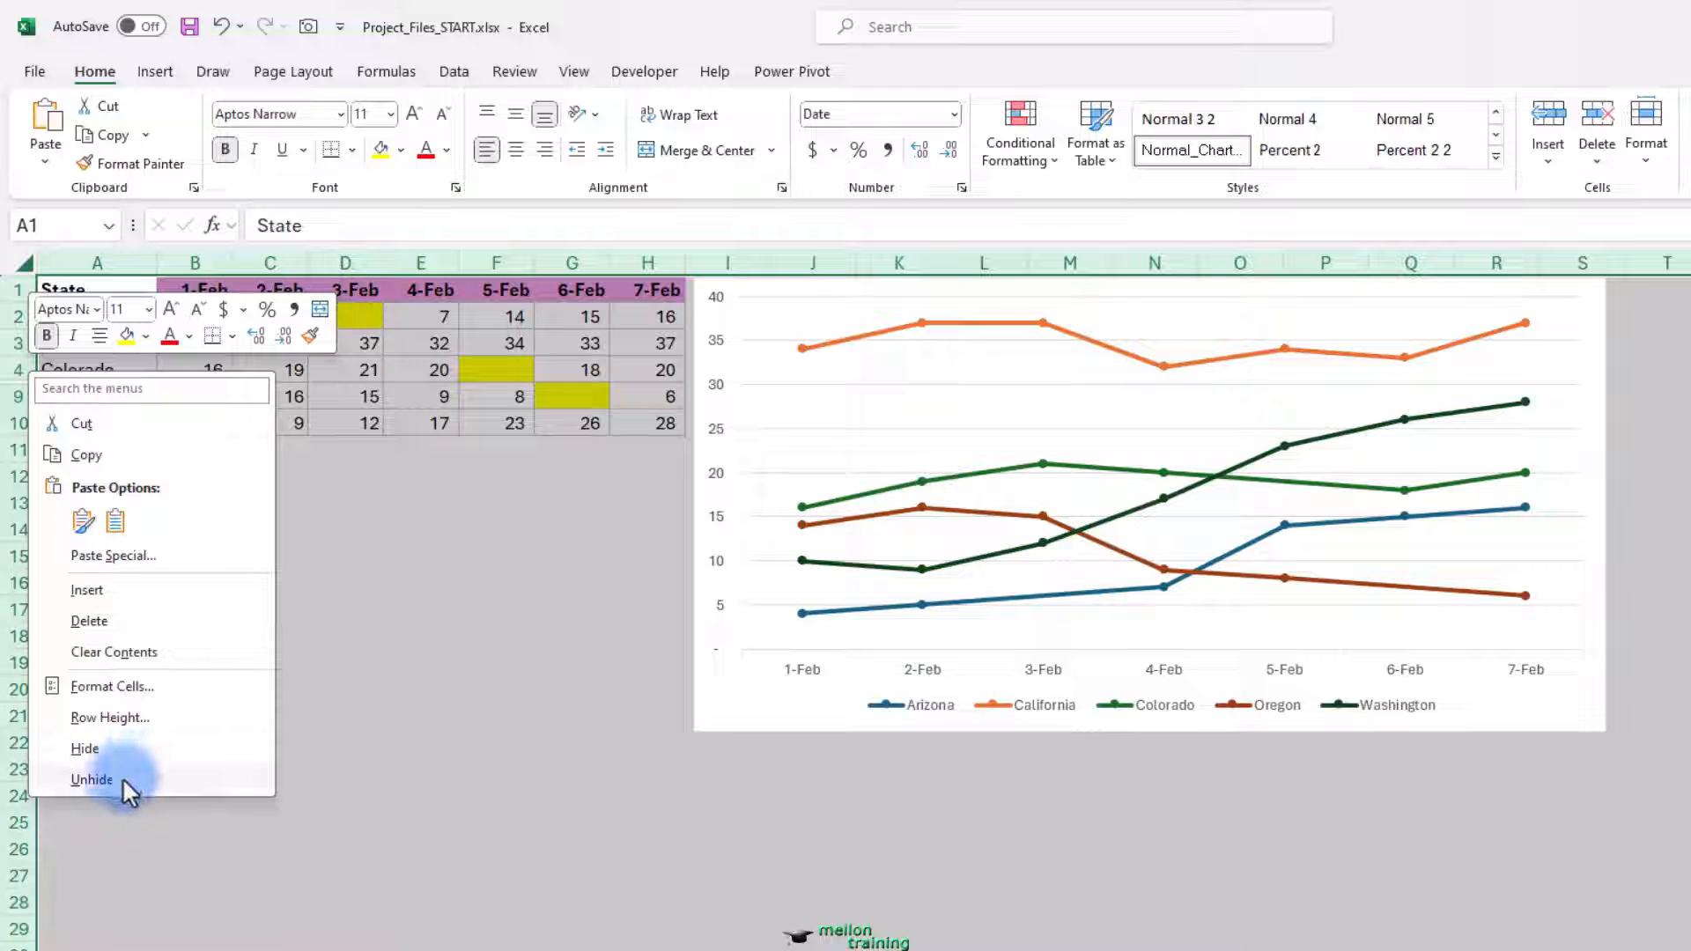
{"action": "left_click", "coordinate": [91, 778]}
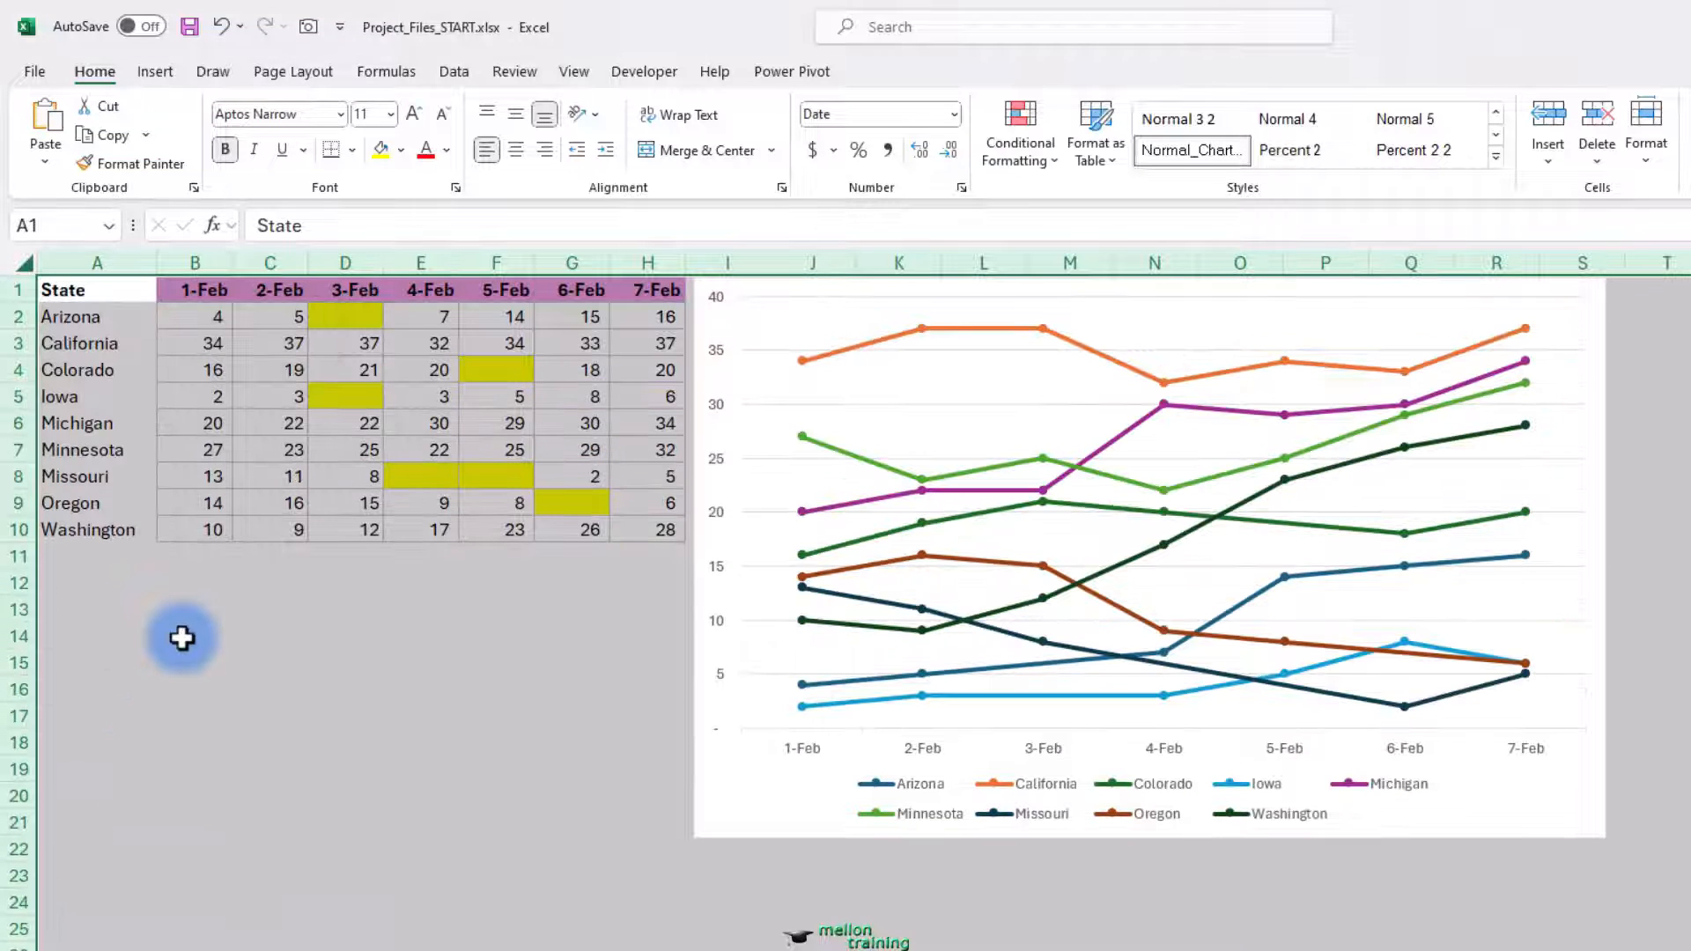
{"action": "left_click", "coordinate": [194, 635]}
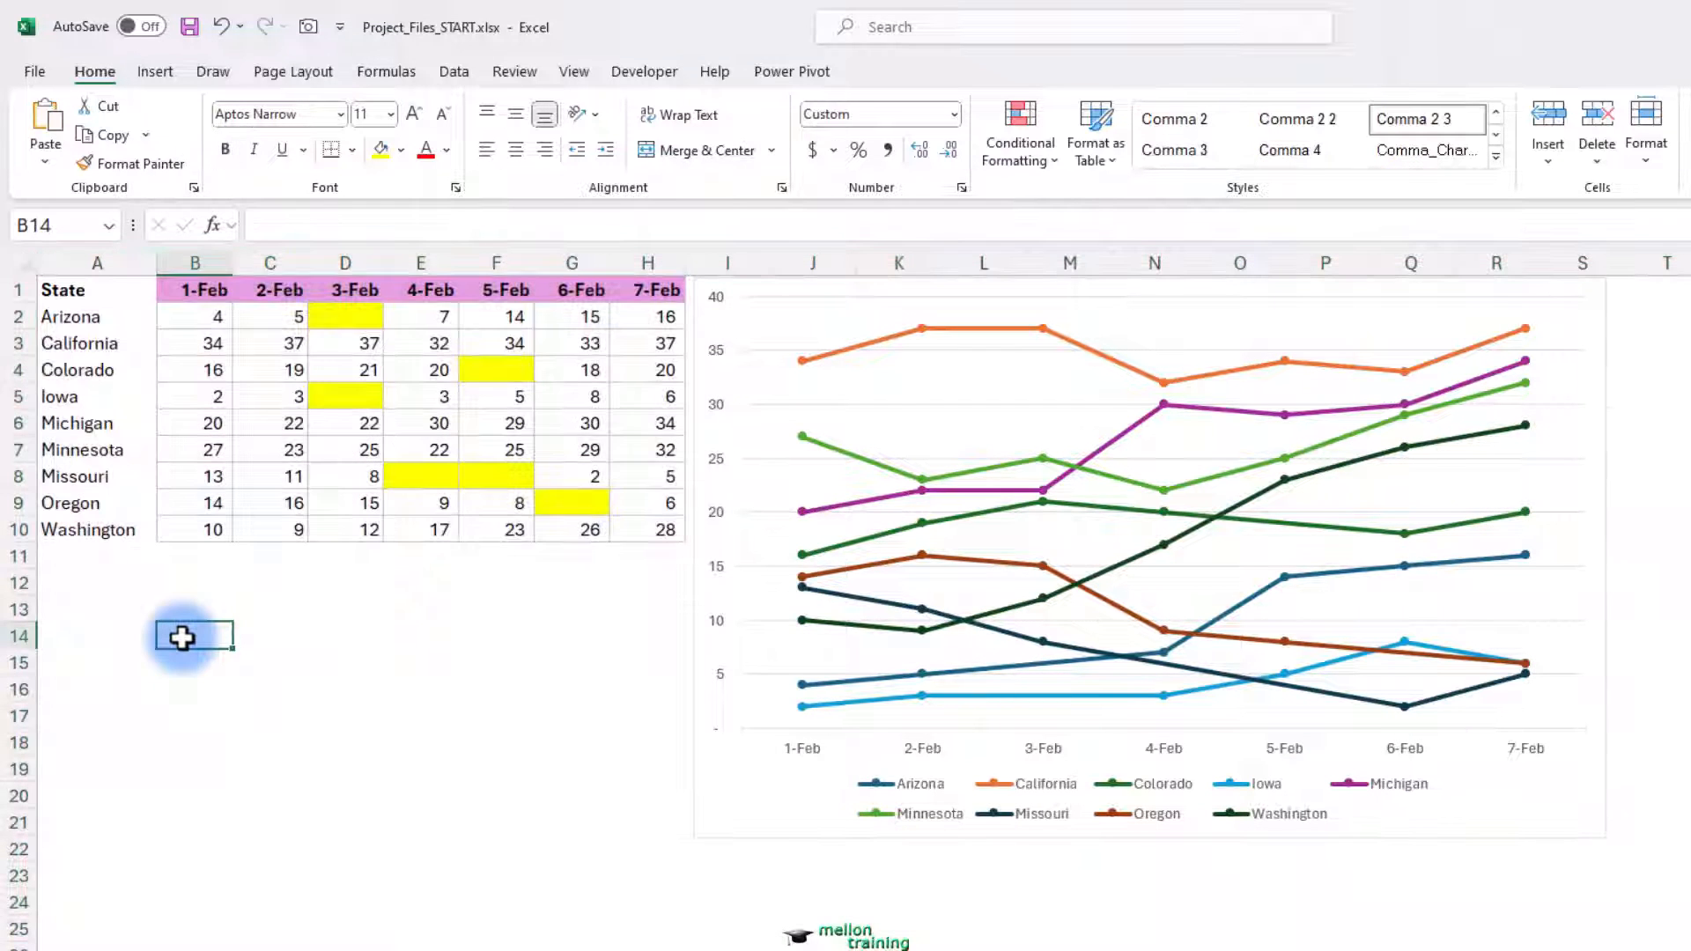